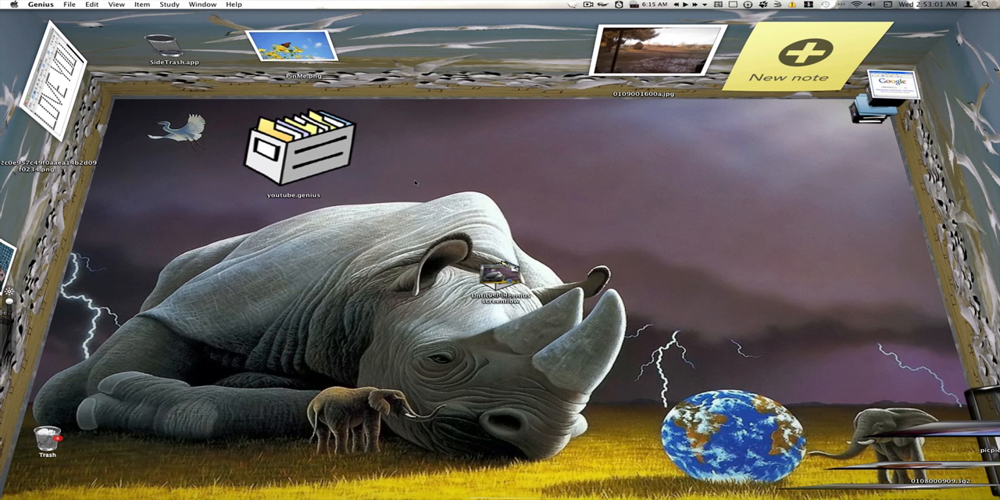
Open the youtube.genius deck from the desktop to show its three cards.
double_click(294, 148)
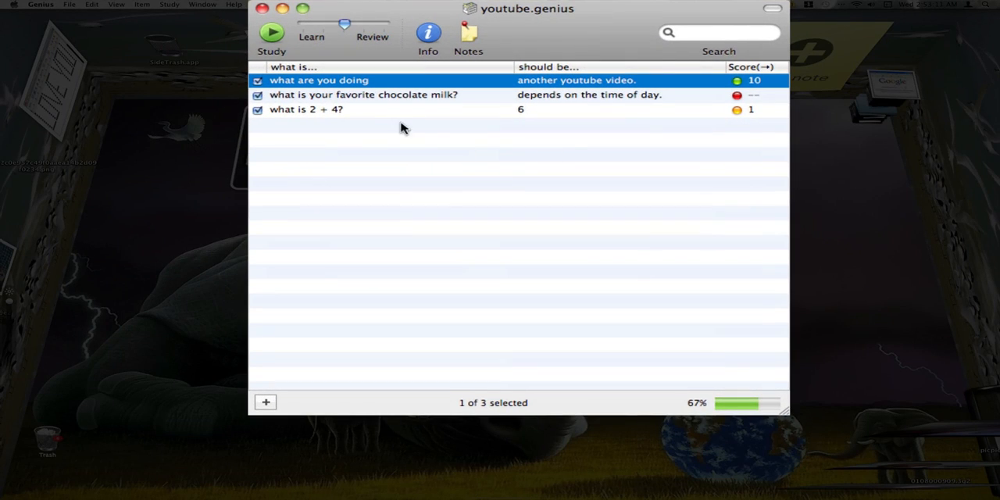
mouse_move(340, 115)
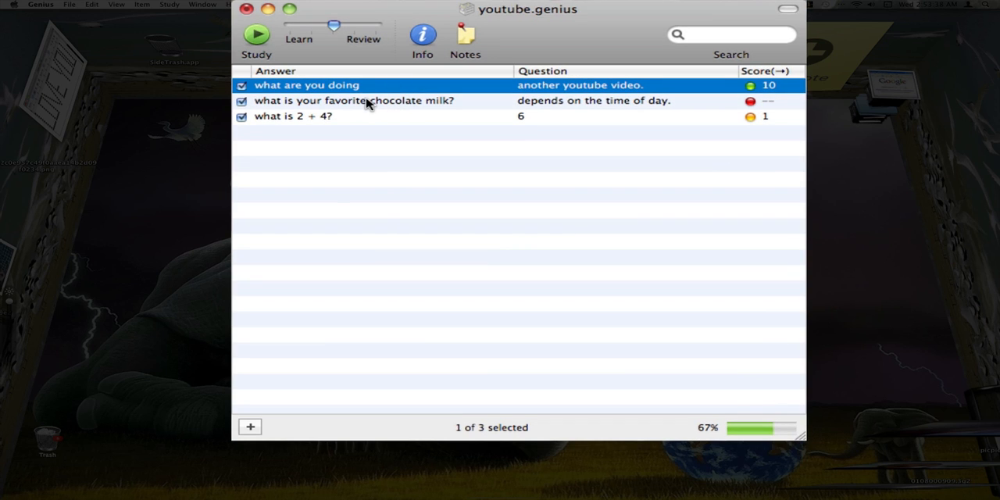
Add a card with answer 'what are you doing?' and question 'making another video'.
left_click(250, 426)
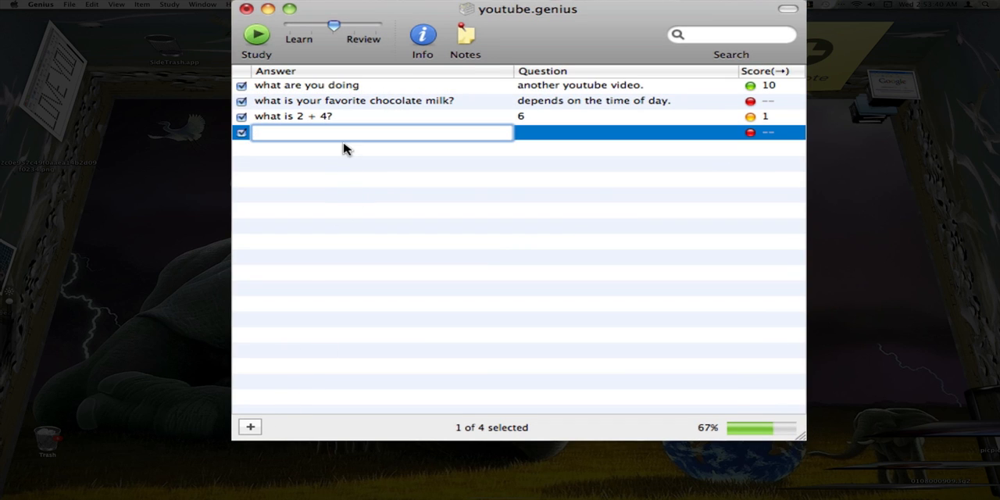
type("w")
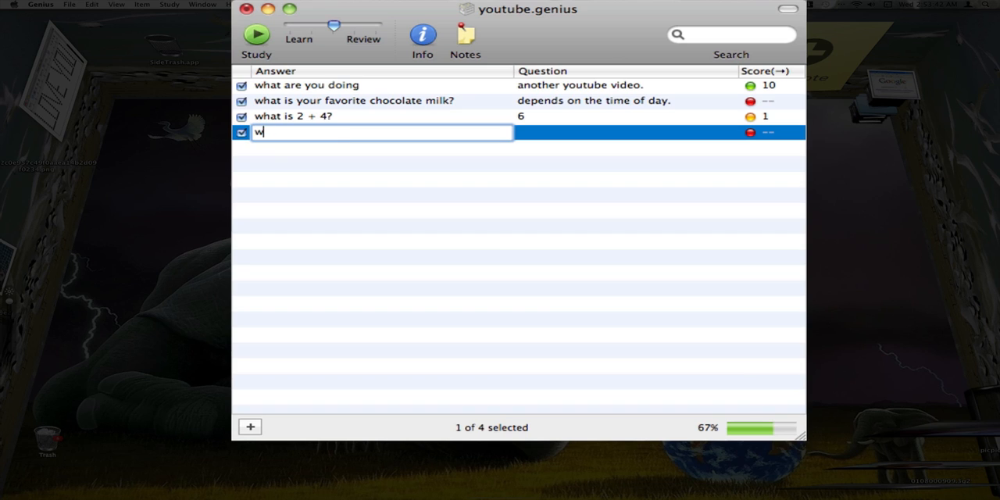
type("hat are")
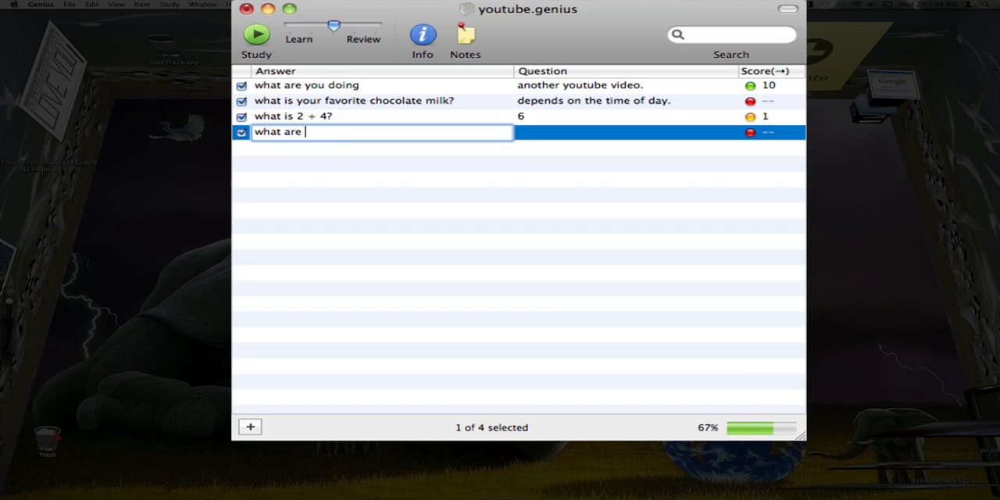
type("you doing?")
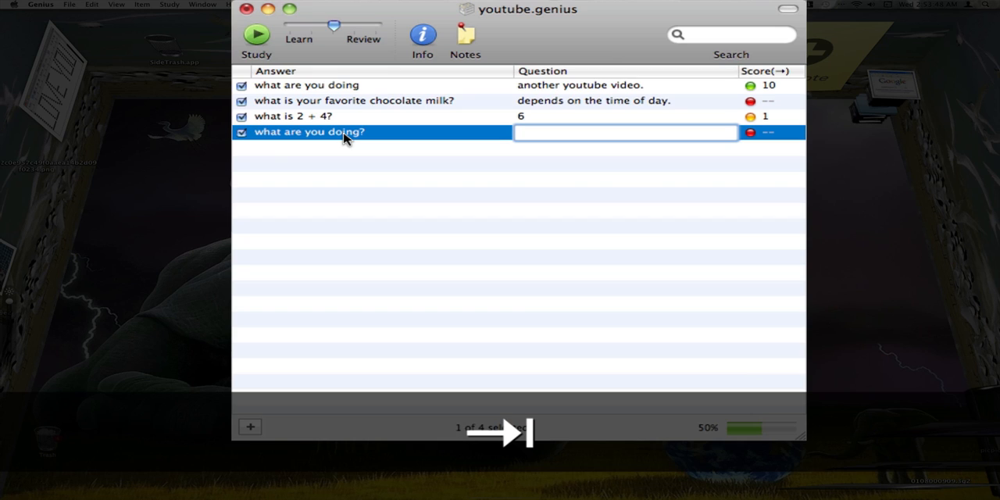
type("making and")
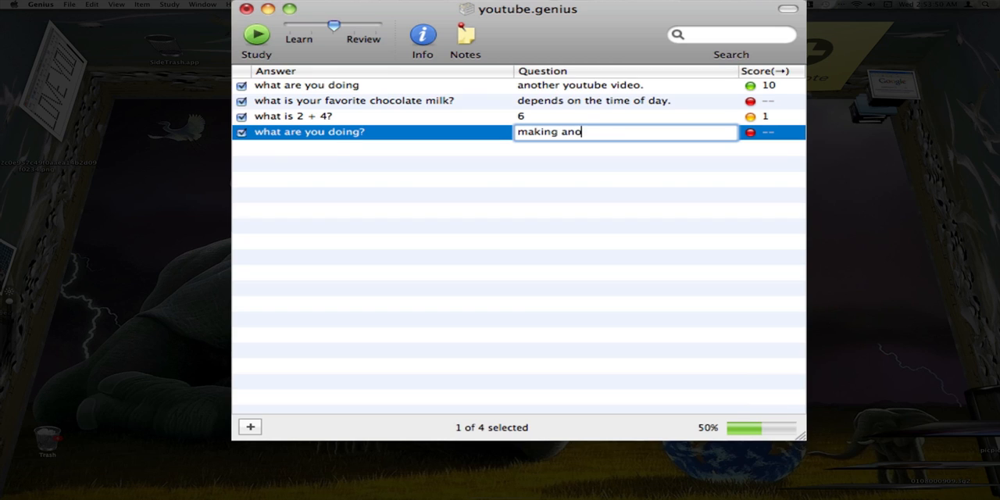
type("ther video")
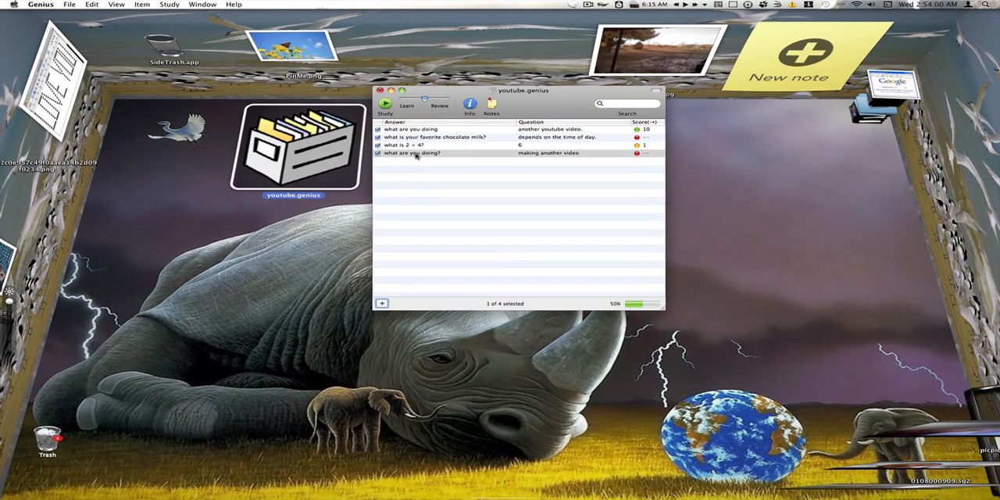
Set the 'what are you doing?' card's importance to the five-dot level.
left_click(430, 153)
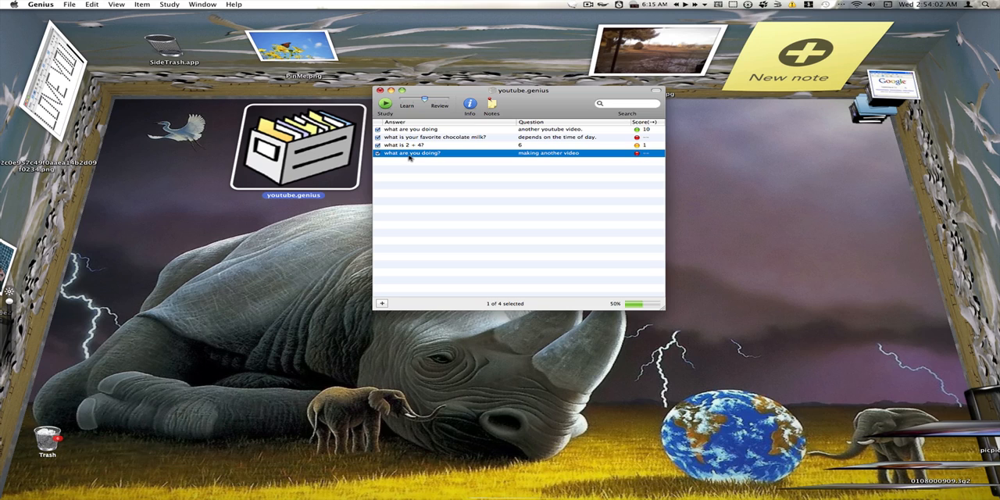
left_click(202, 5)
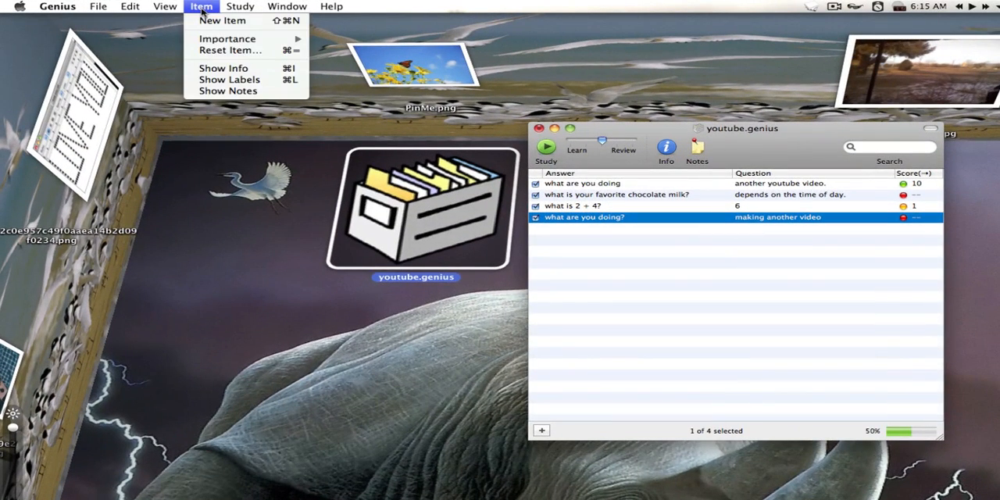
mouse_move(226, 38)
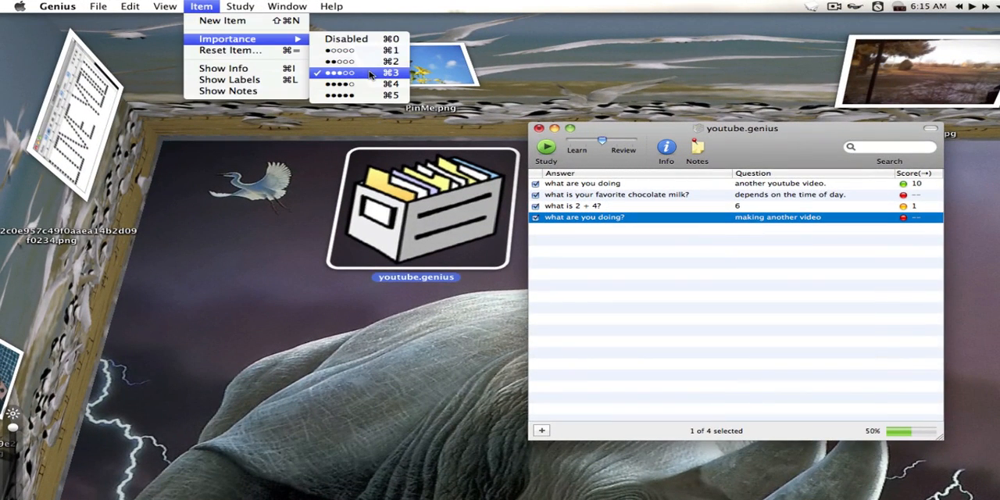
mouse_move(351, 95)
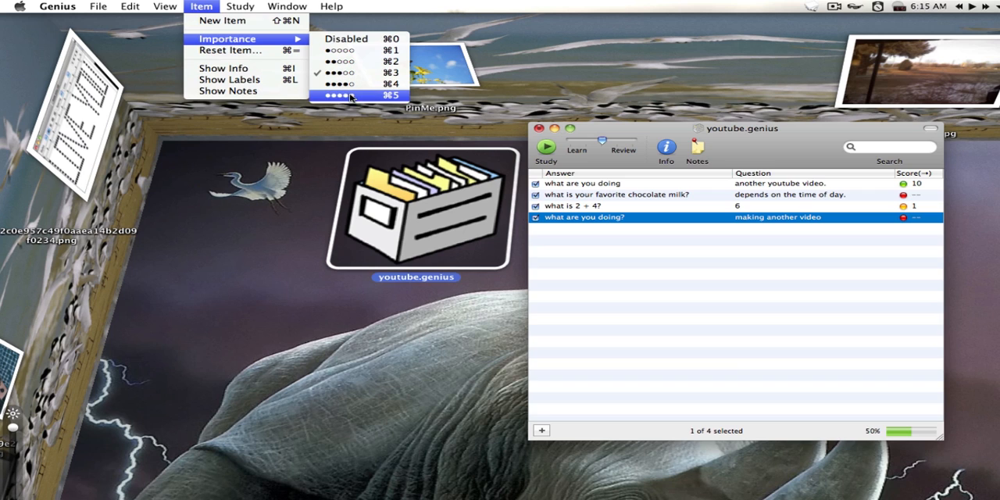
mouse_move(358, 61)
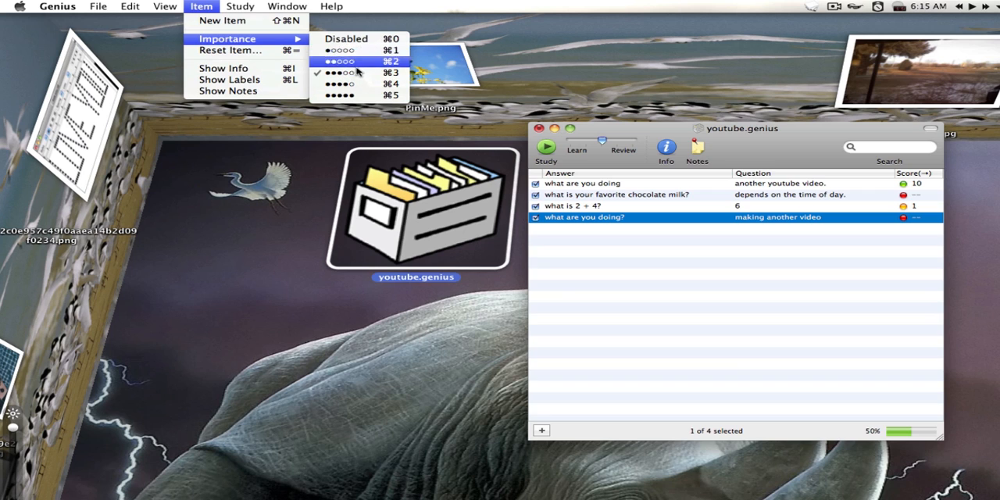
mouse_move(358, 95)
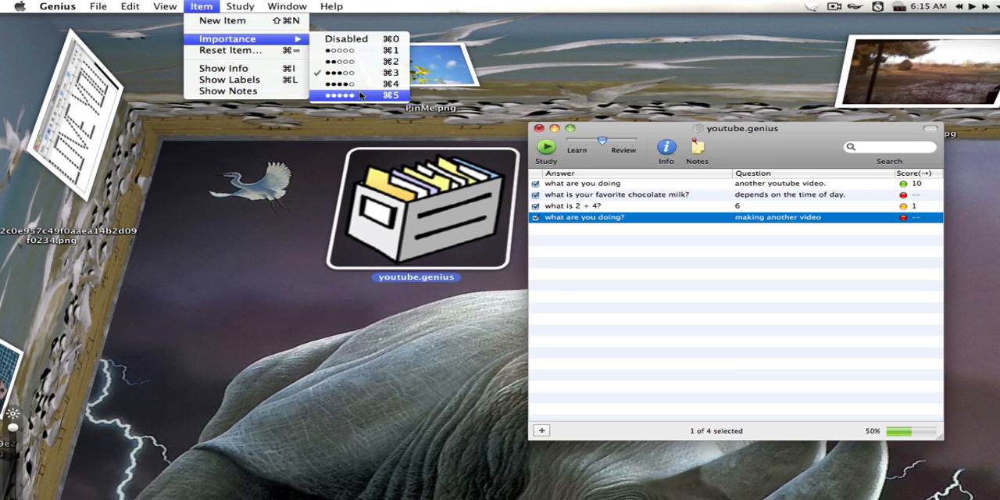
left_click(339, 95)
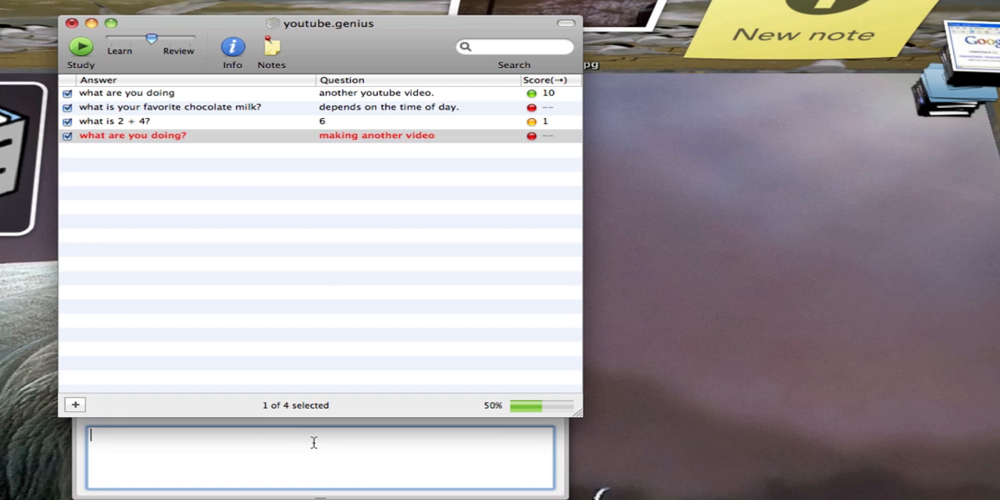
Type 'this is a hard question' as the card's note.
type("this is a")
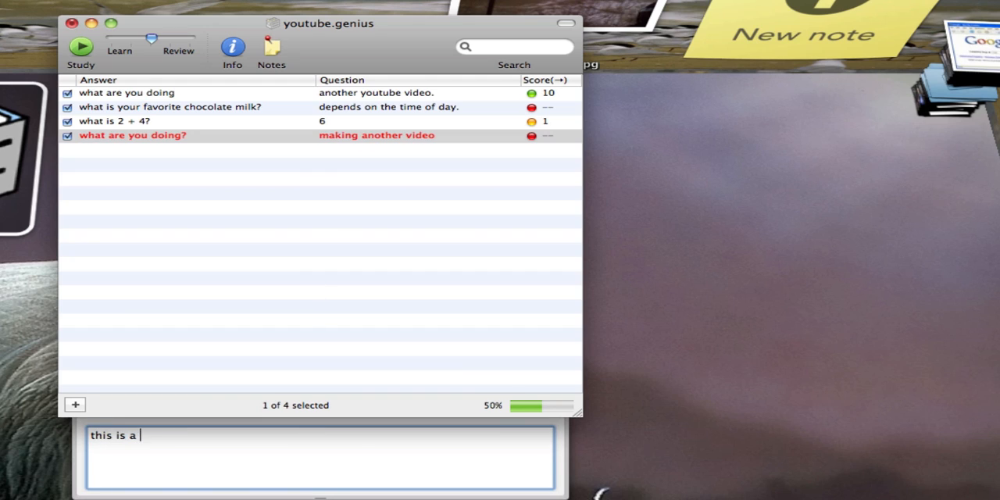
type("hard ques")
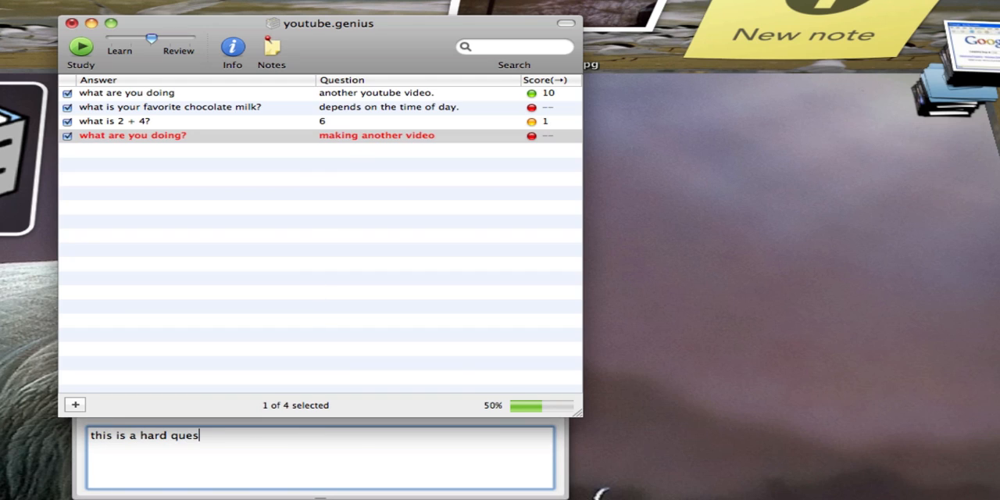
type("tion")
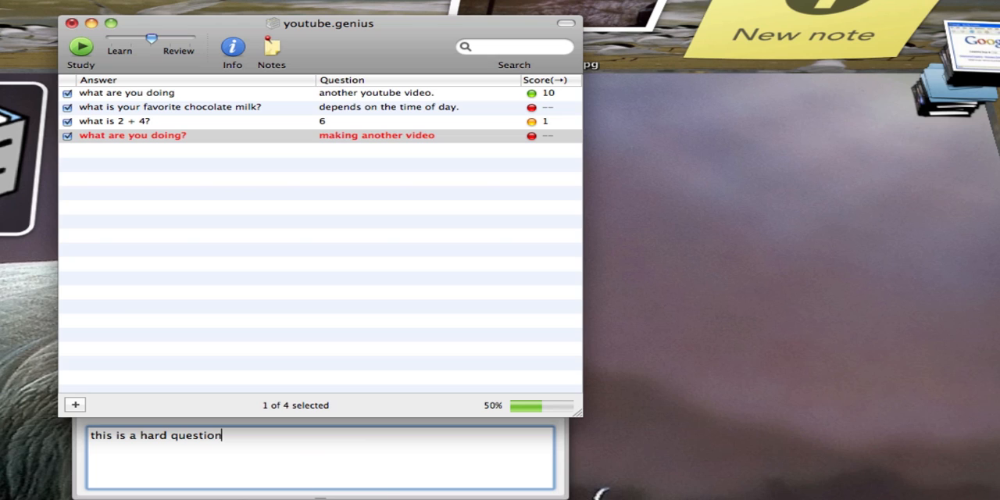
mouse_move(284, 472)
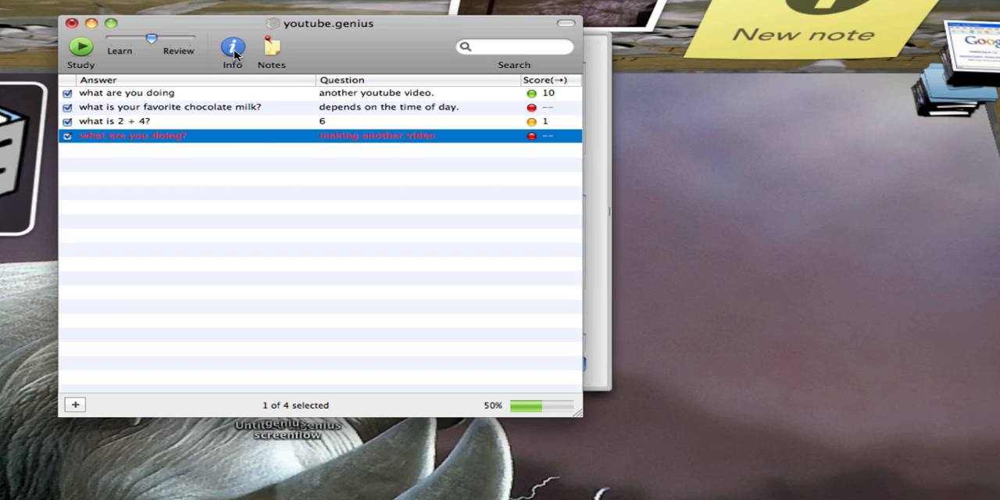
In the Info panel, enter group 'video' and choose type 'youtube' for the new card.
left_click(232, 47)
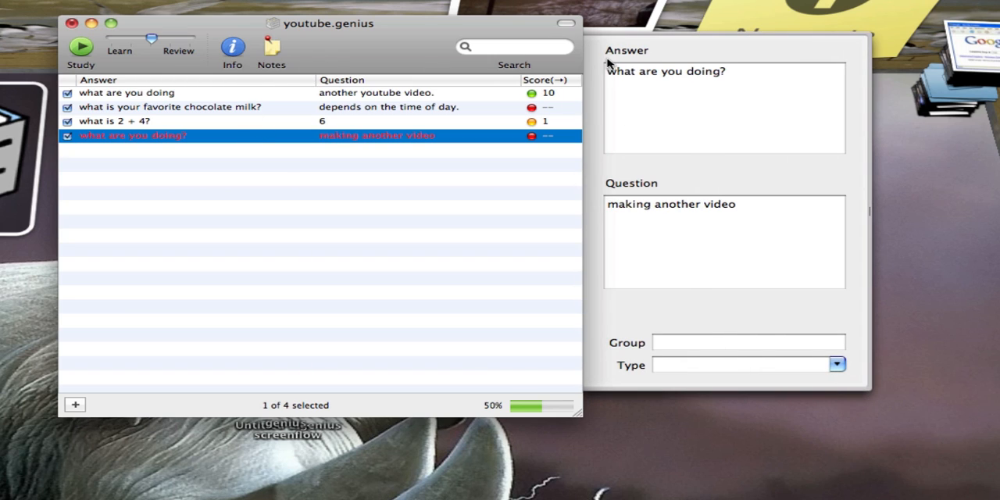
left_click(723, 108)
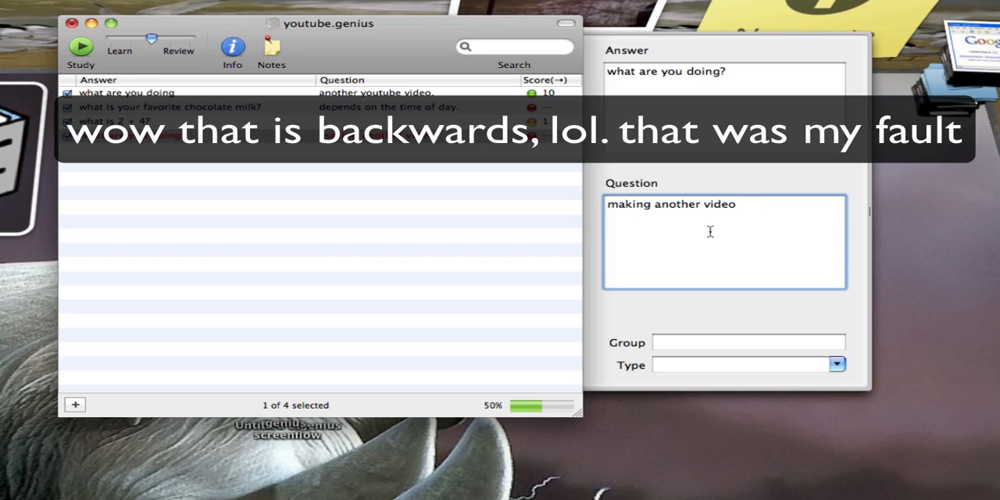
left_click(748, 342)
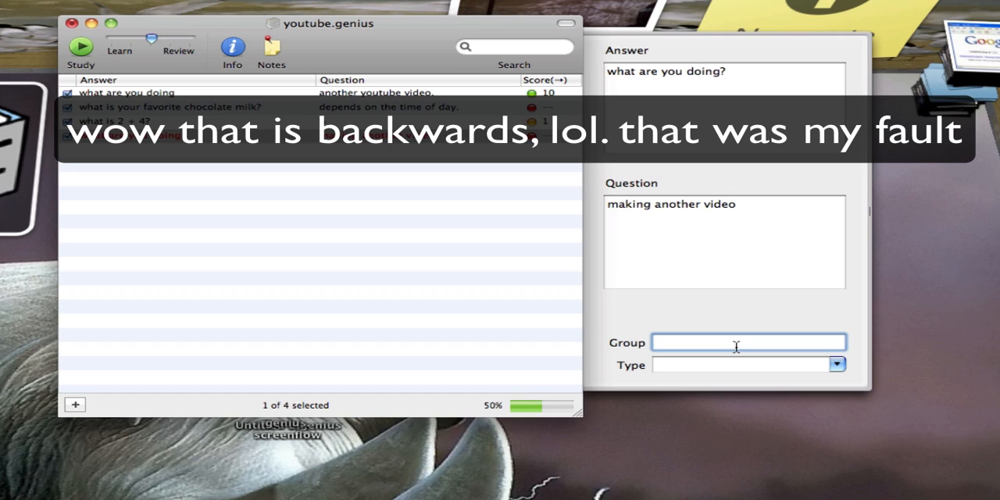
type("vi")
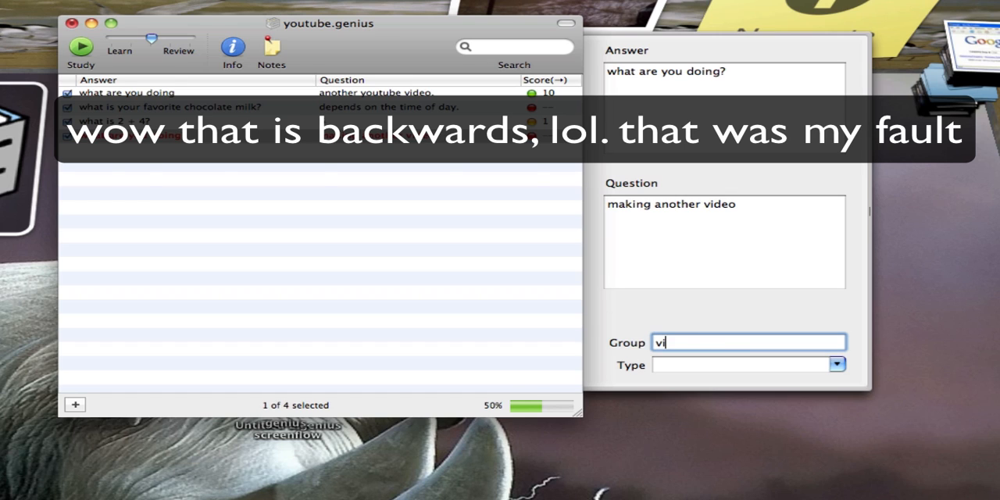
type("deo")
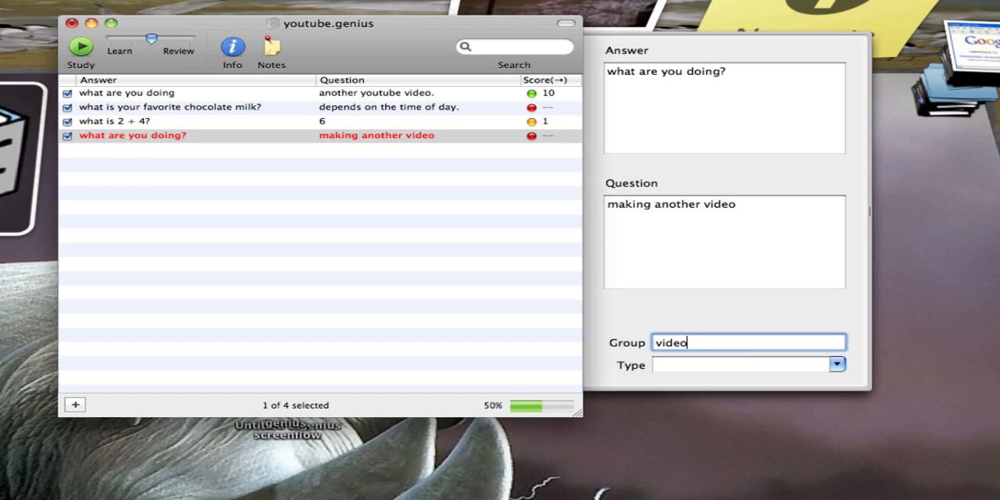
left_click(747, 365)
type("youtube")
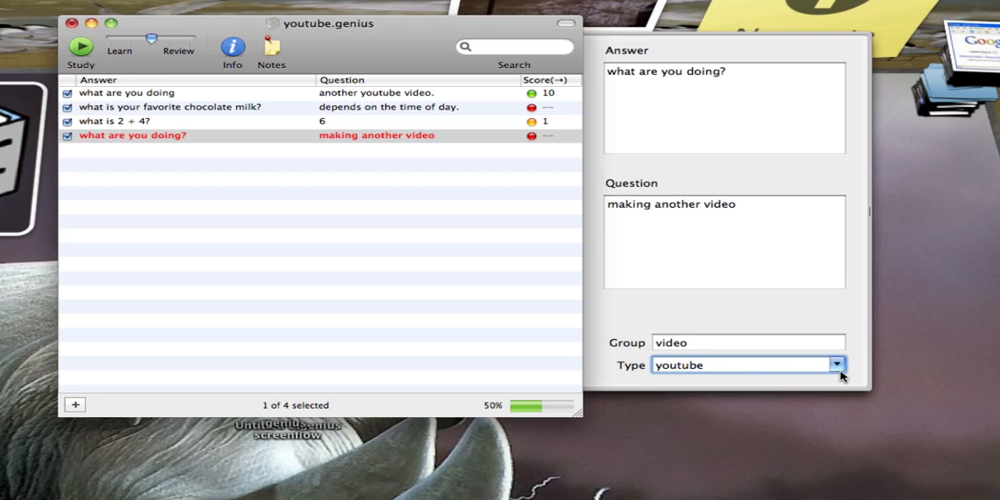
mouse_move(515, 420)
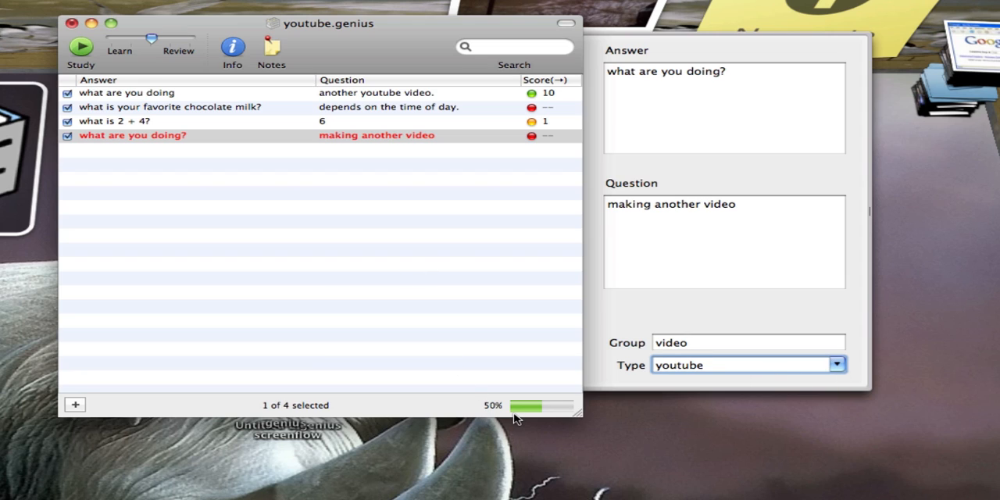
left_click(742, 365)
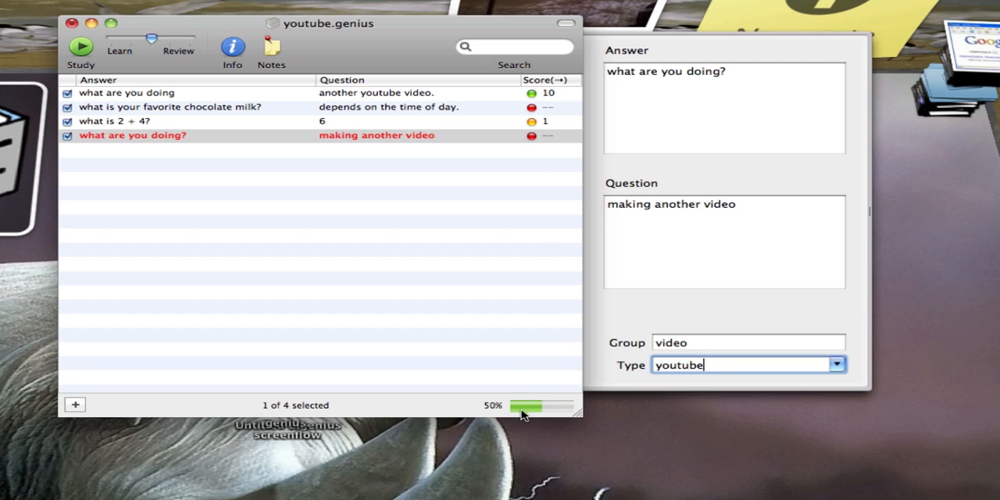
mouse_move(515, 416)
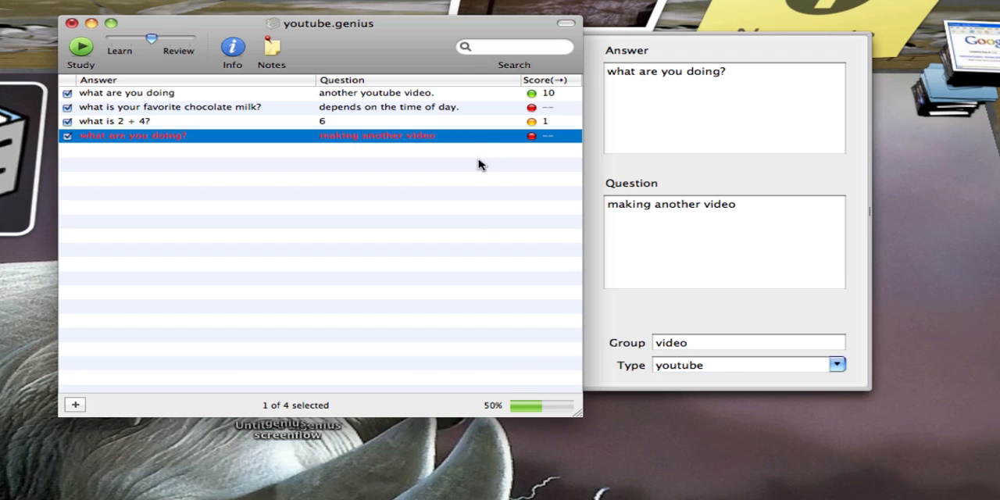
mouse_move(414, 86)
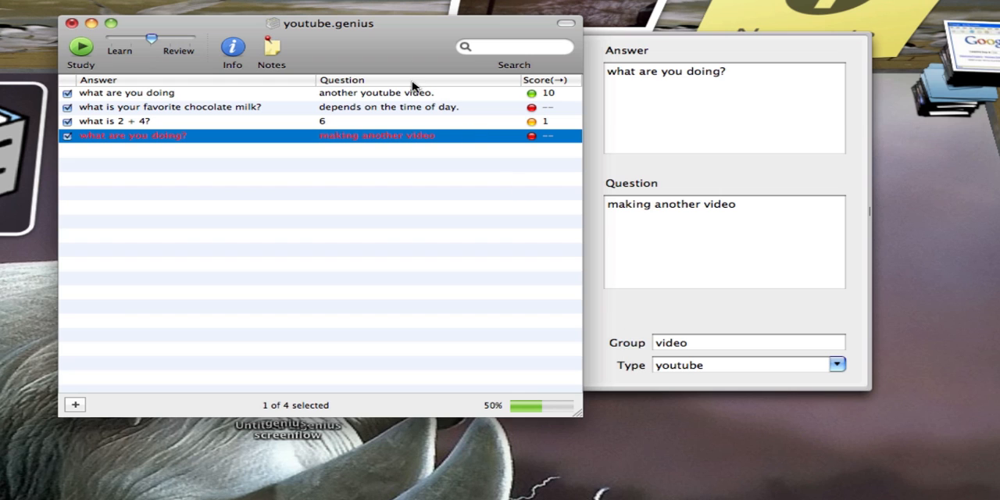
Show the Group column and change the first card's type to youtube.
left_click(38, 7)
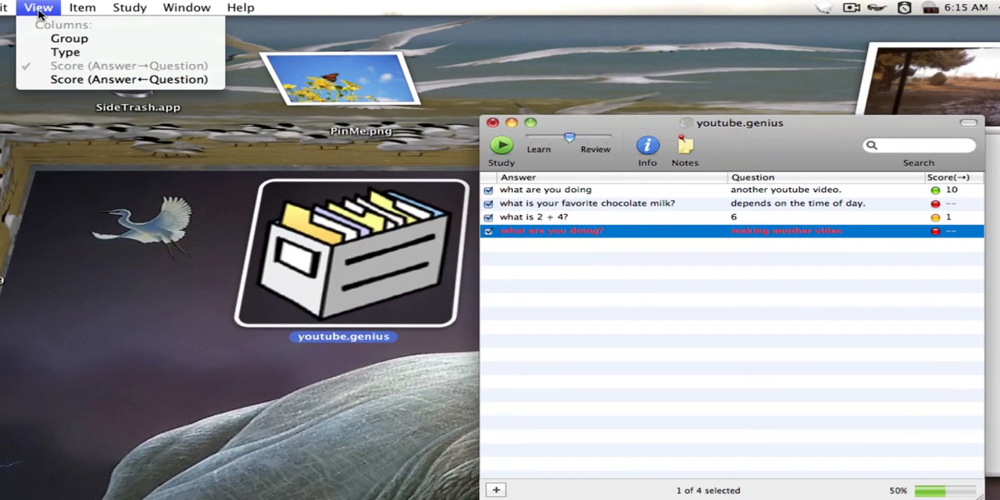
left_click(69, 38)
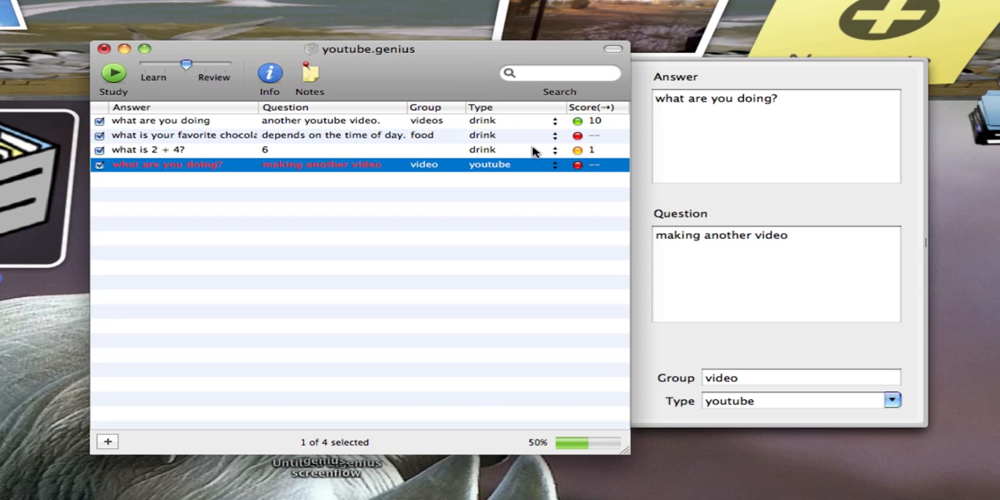
mouse_move(559, 123)
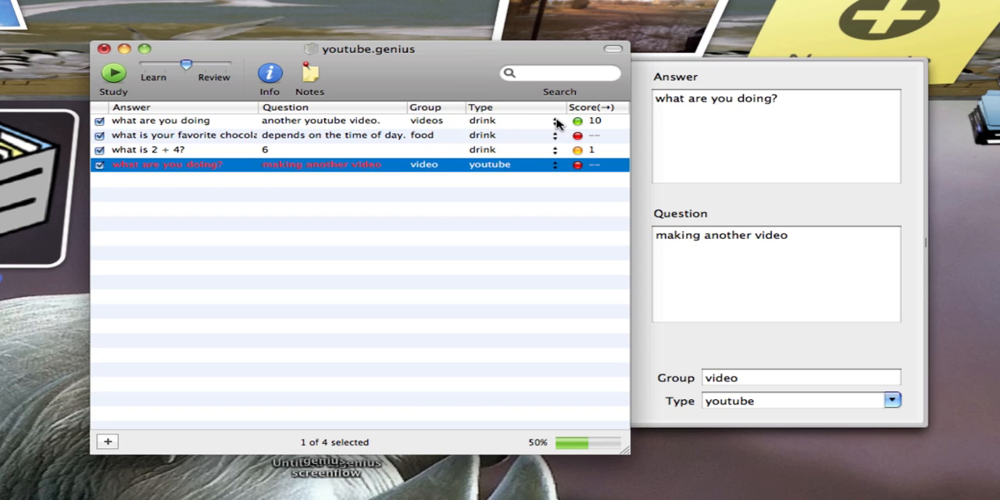
left_click(161, 120)
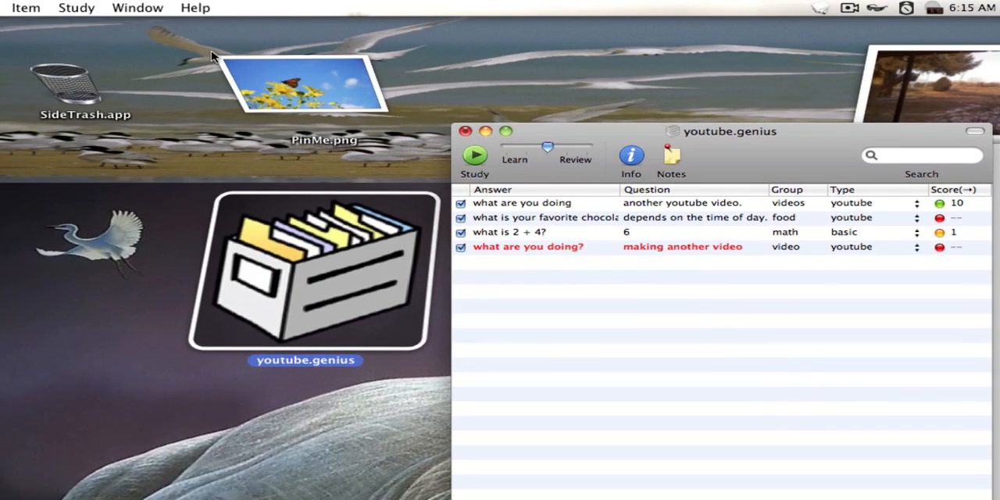
Set the side labels to Front 'what is..' and Back 'should be..', then confirm.
left_click(25, 8)
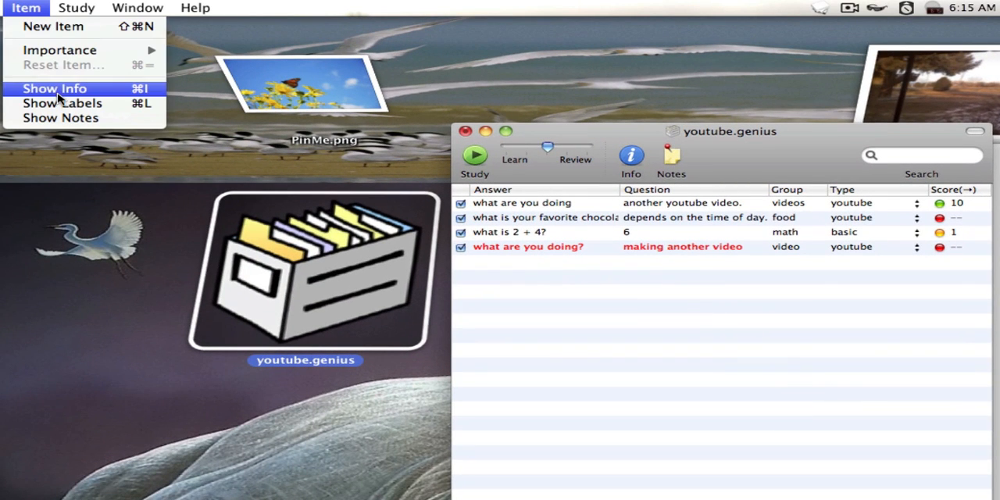
left_click(62, 103)
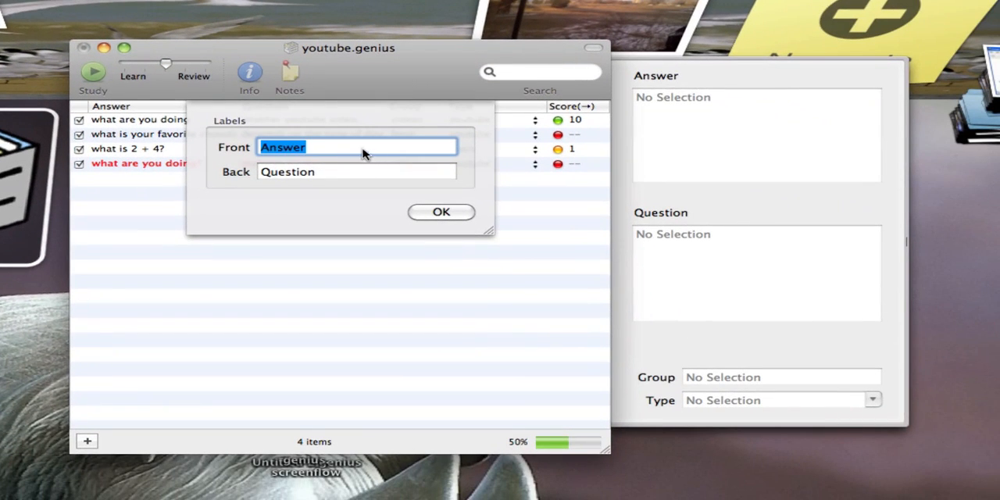
type("what is..")
left_click(356, 172)
type("sh")
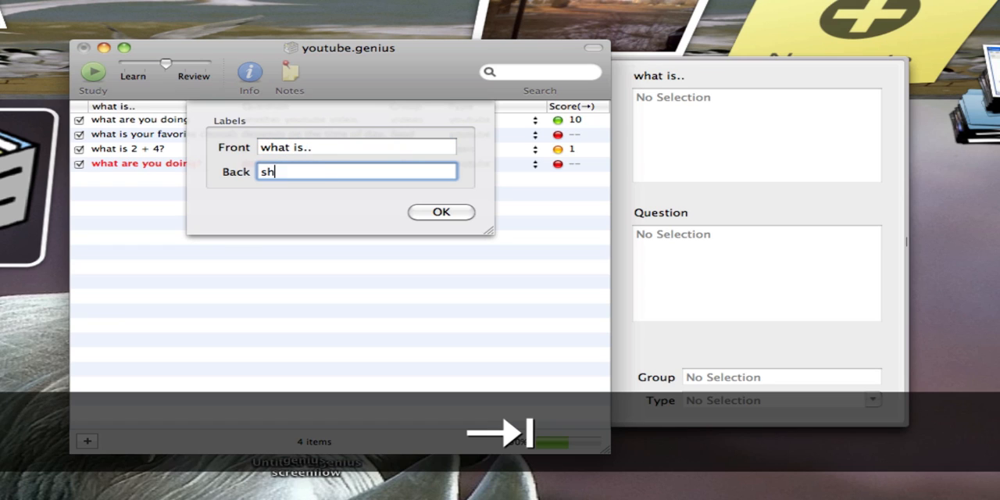
type("ould be..")
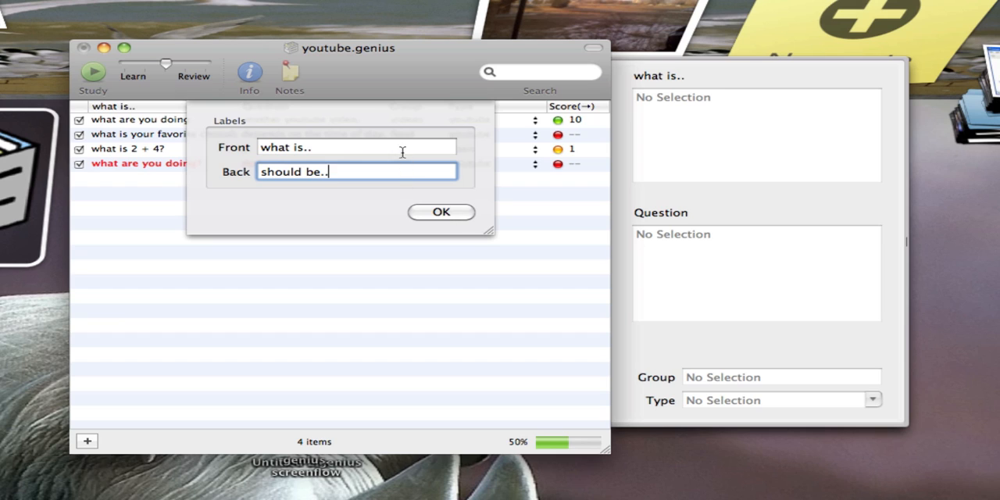
left_click(356, 147)
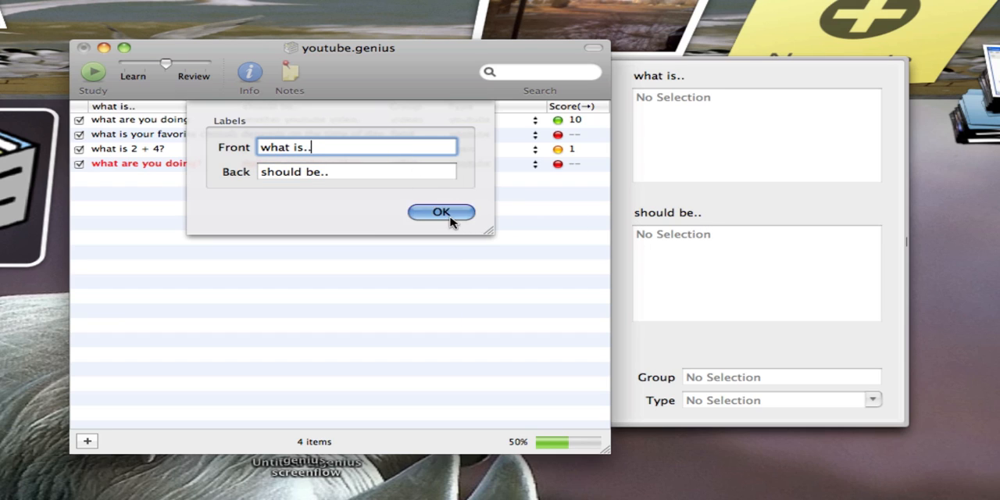
left_click(441, 212)
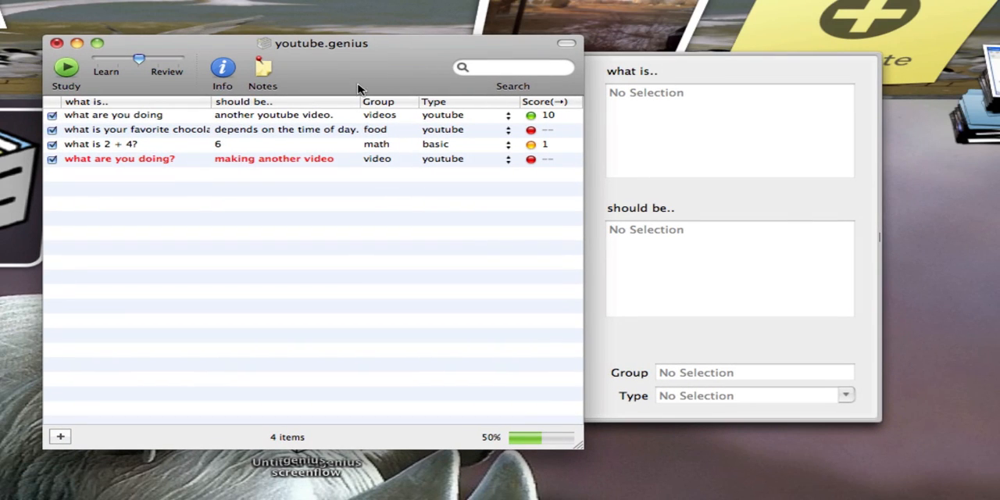
Hide the Info panel, browse the Help and Window menus, and start studying.
left_click(222, 67)
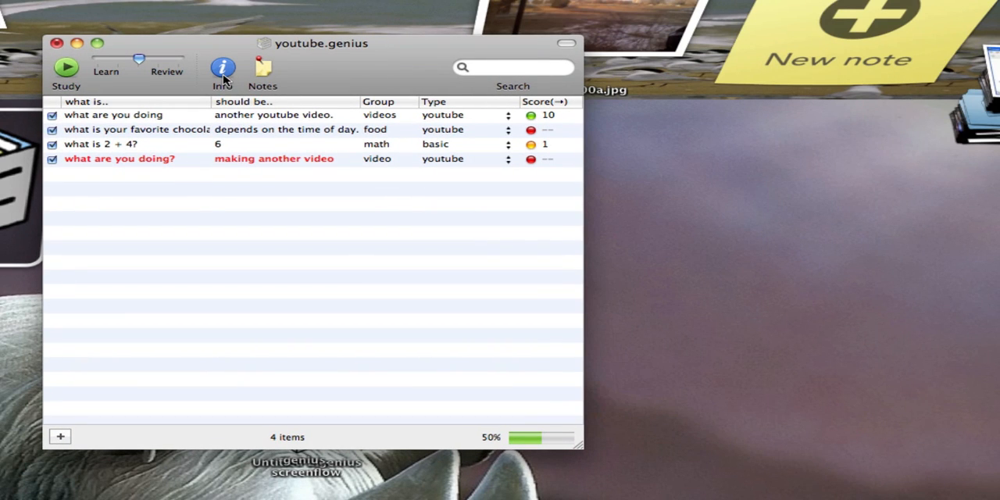
left_click(89, 7)
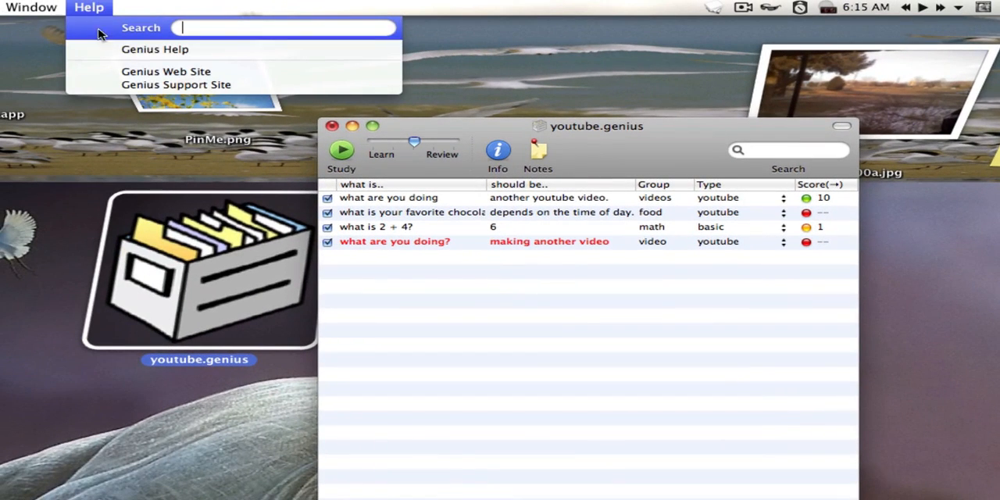
mouse_move(137, 60)
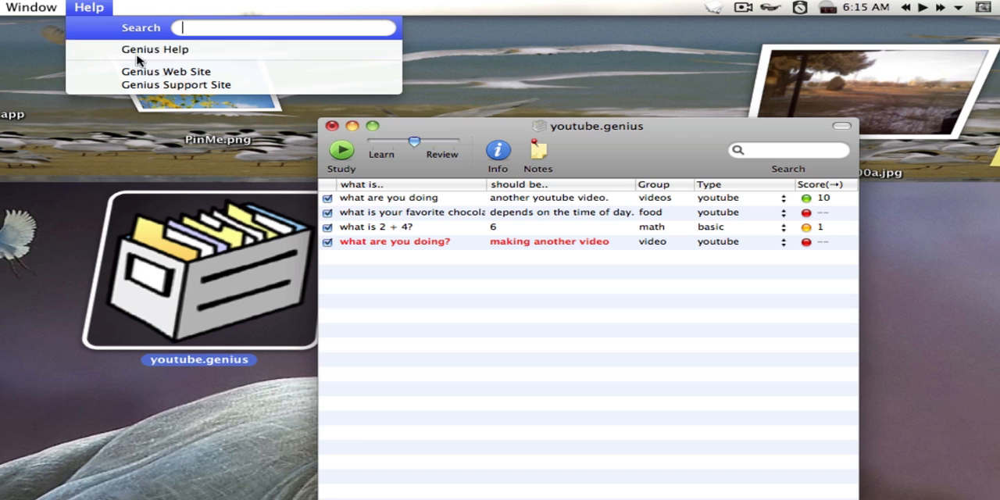
left_click(30, 7)
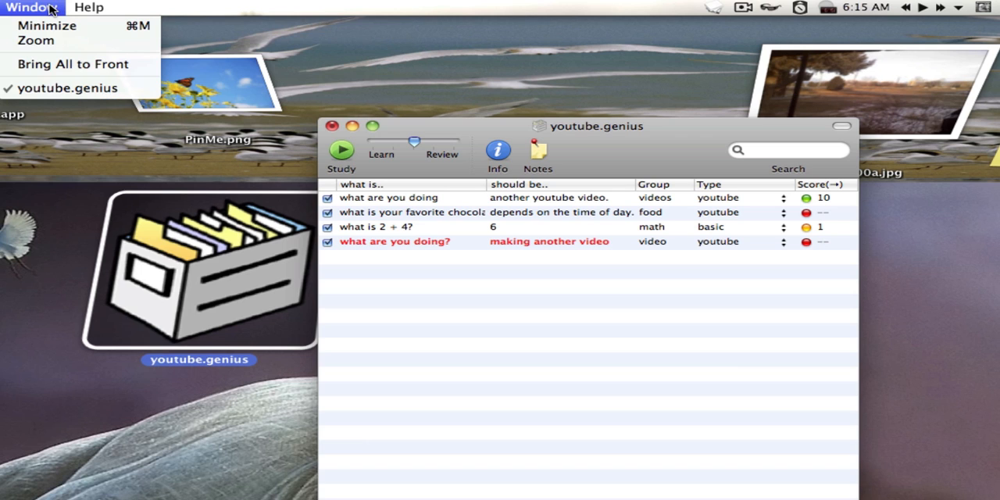
left_click(36, 8)
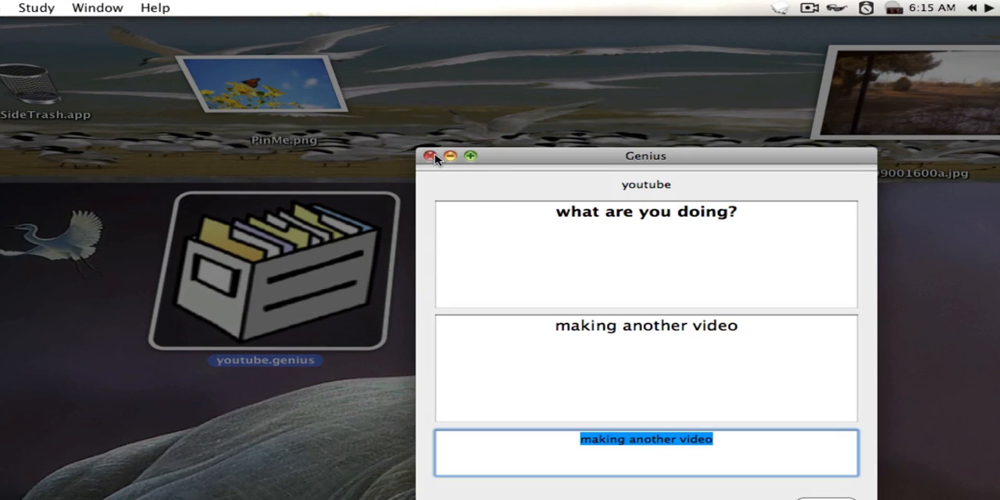
Start a Review Only session and answer the 2 + 4 card with 6.
left_click(36, 7)
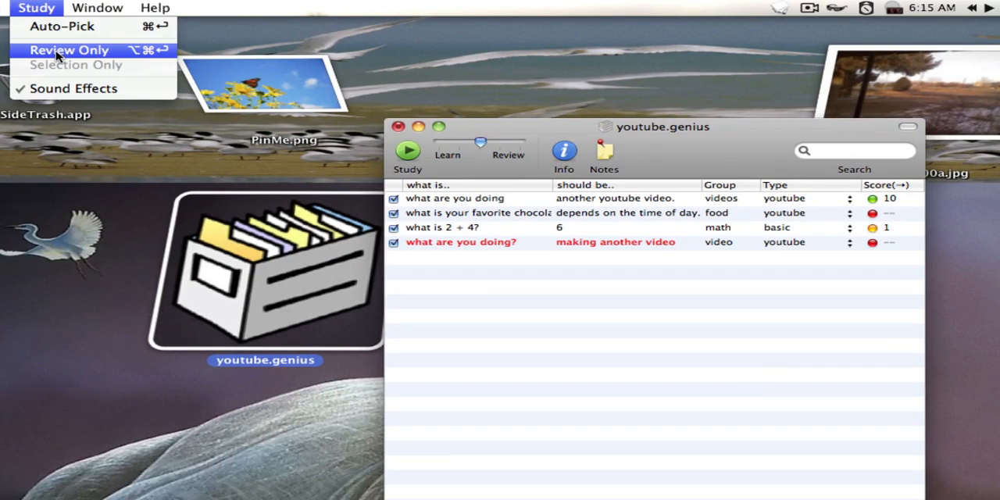
left_click(68, 49)
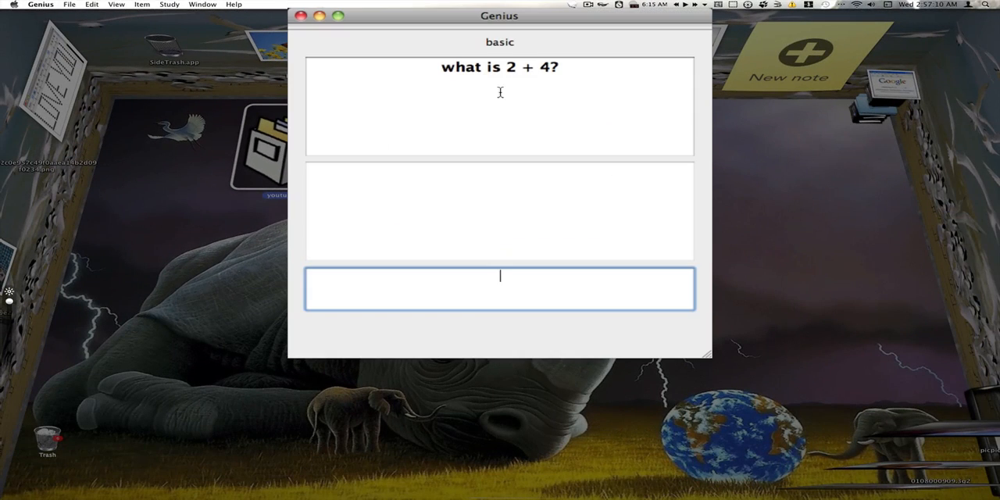
type("6")
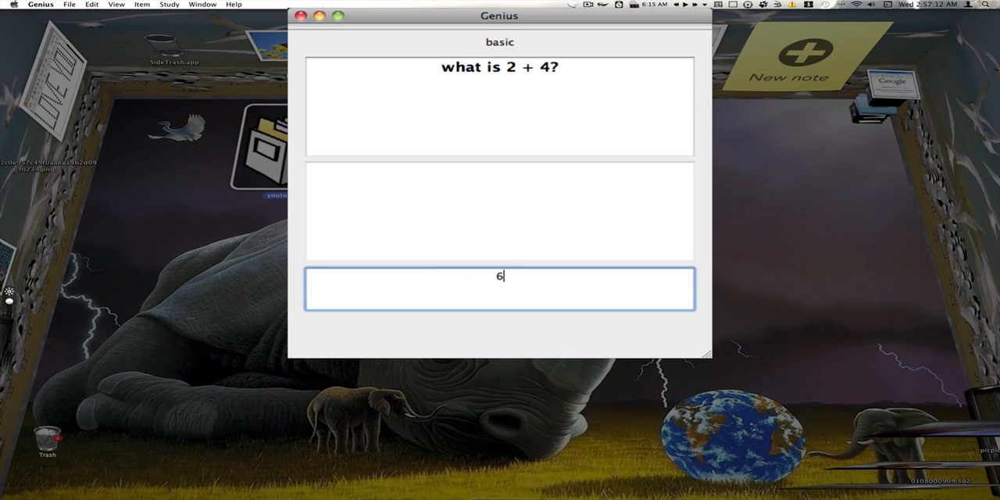
key("Return")
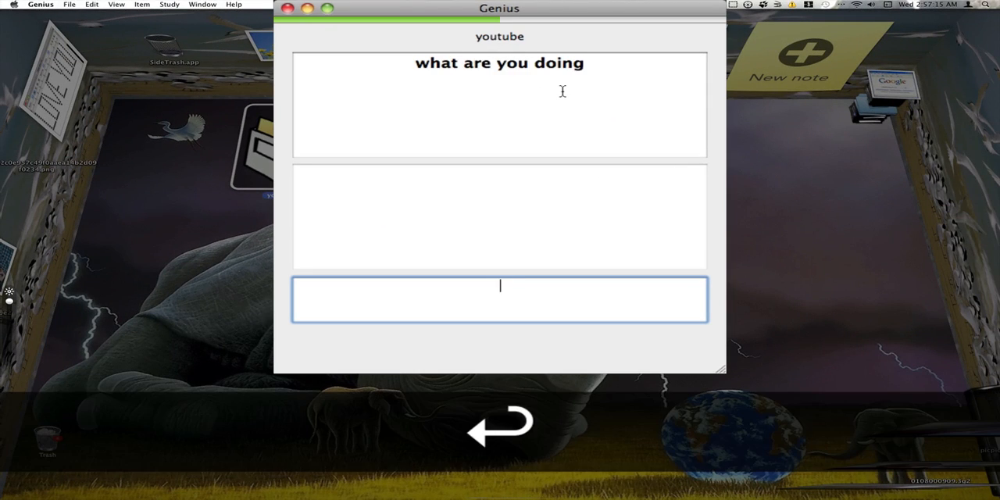
Answer 'making another vi' and accept the fuzzy match as correct.
type("mak")
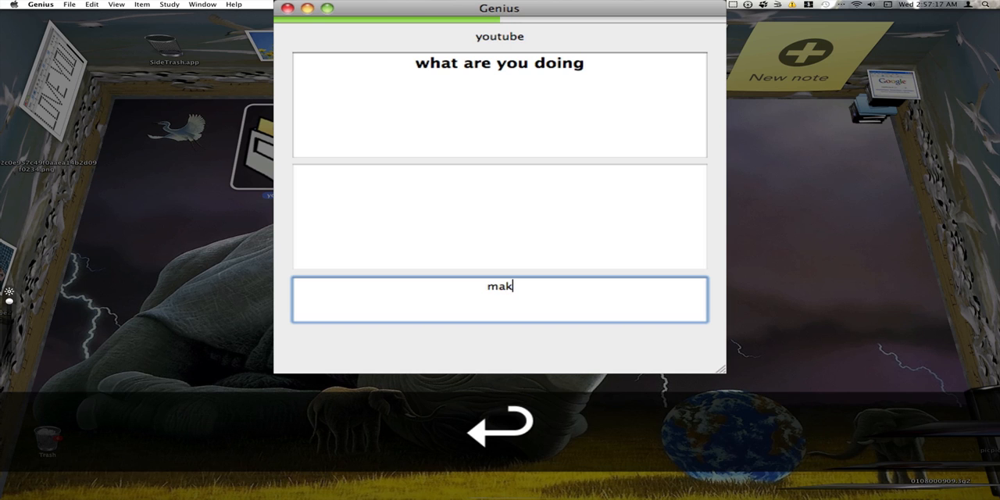
type("ing another vi")
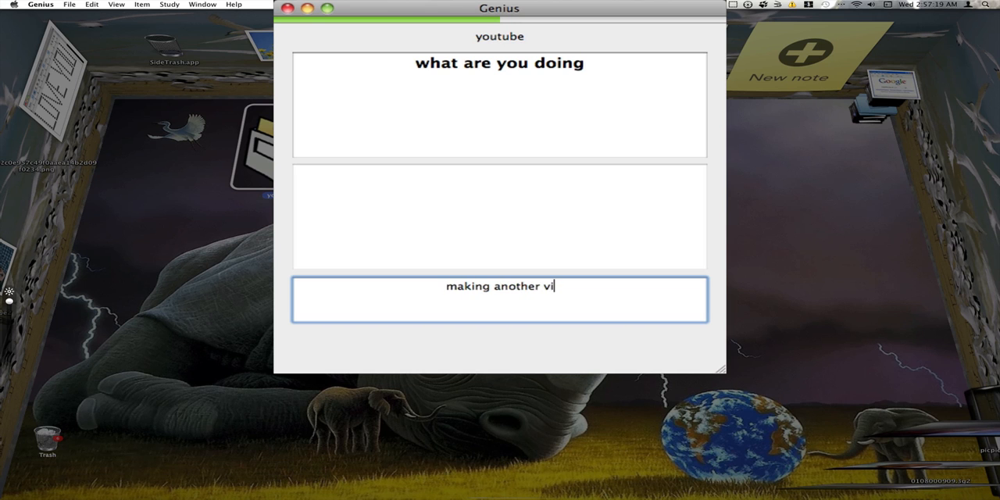
key("Return")
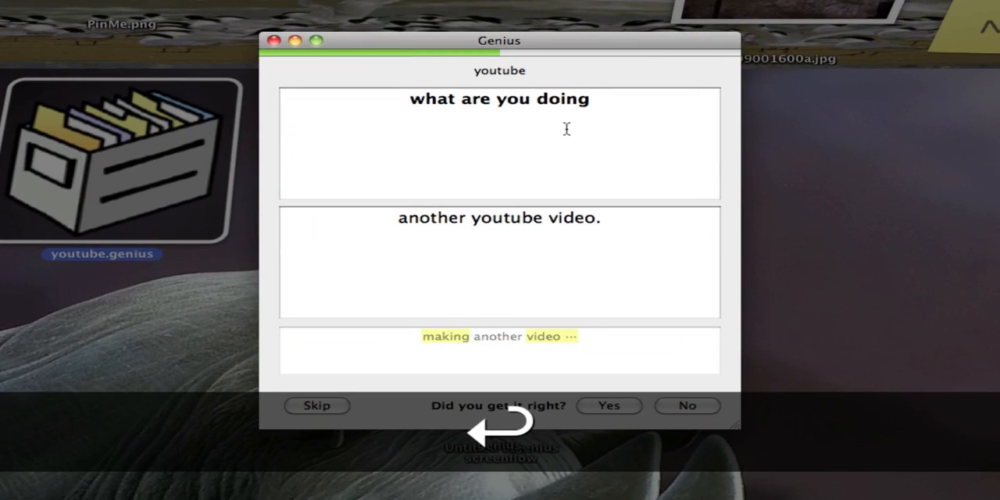
mouse_move(563, 344)
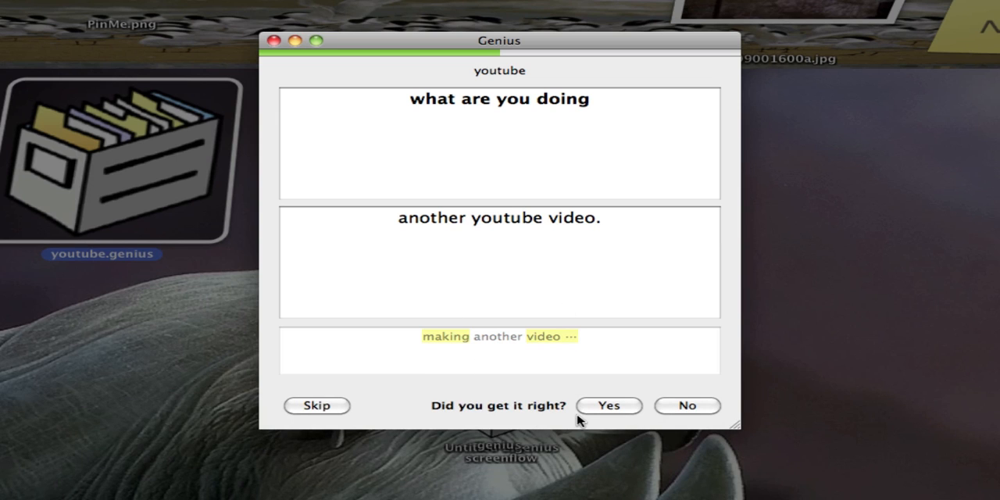
mouse_move(626, 410)
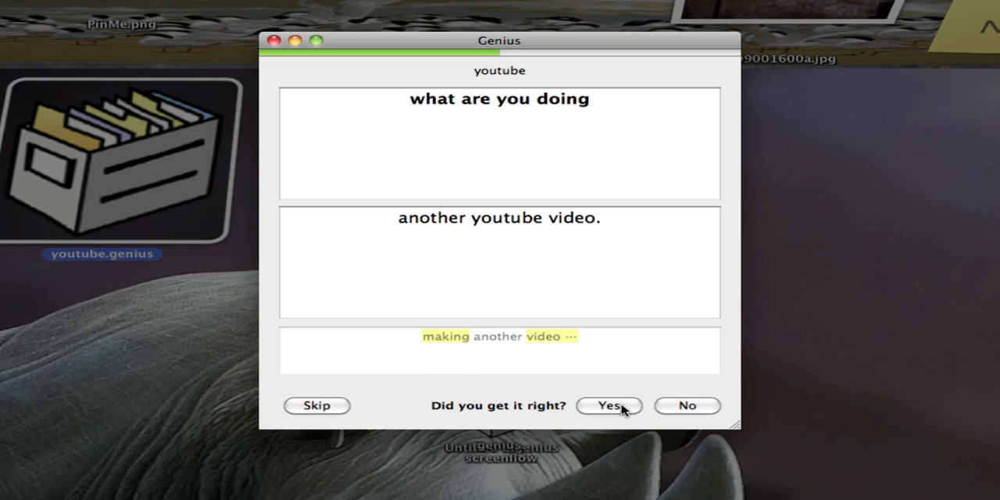
left_click(609, 406)
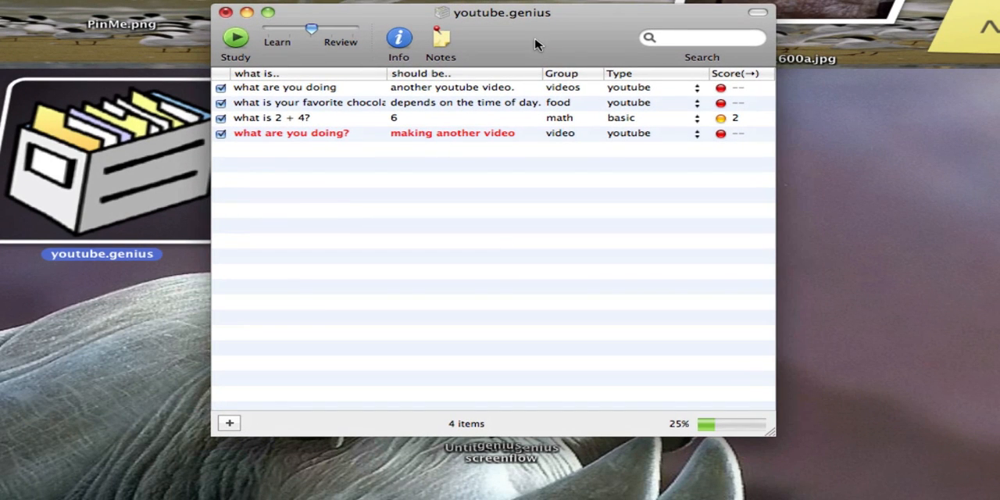
mouse_move(252, 146)
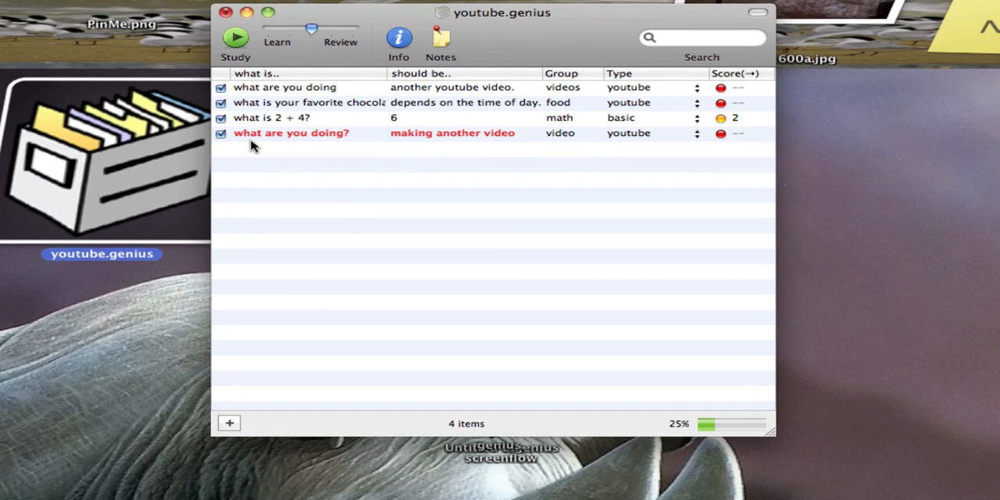
mouse_move(333, 149)
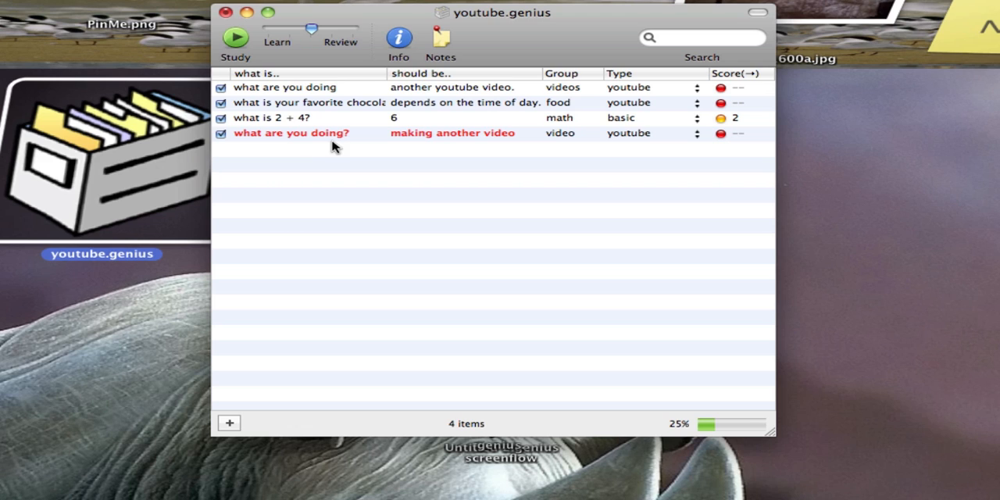
mouse_move(476, 152)
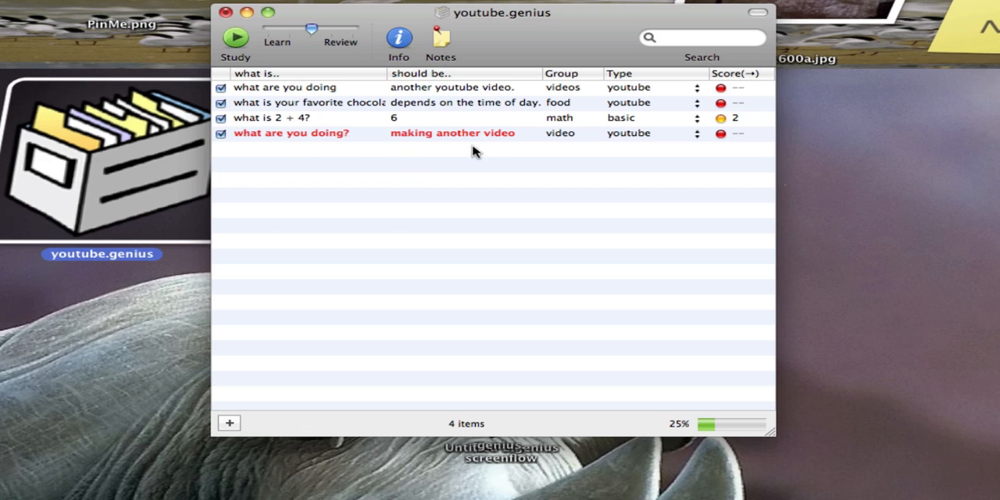
mouse_move(311, 147)
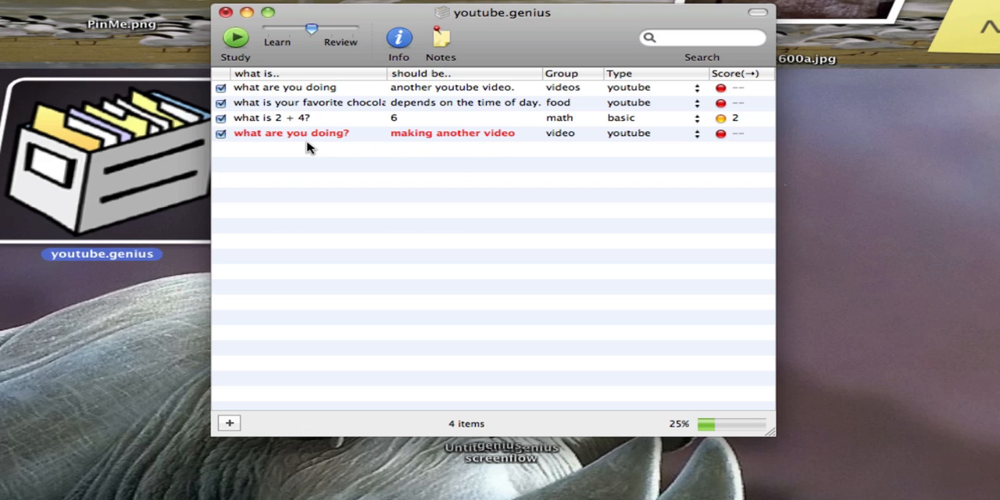
Switch the View menu to the Score (what is..←should be..) column.
left_click(61, 8)
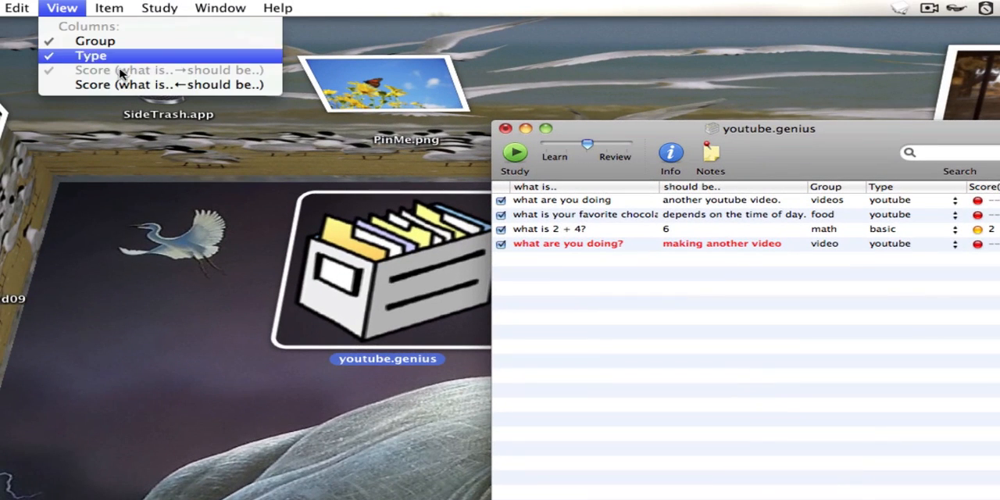
mouse_move(153, 85)
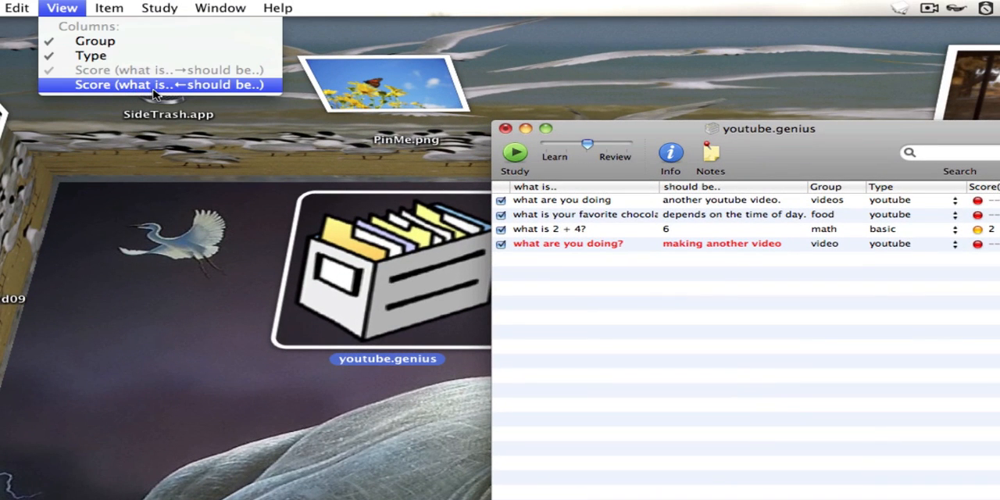
mouse_move(149, 88)
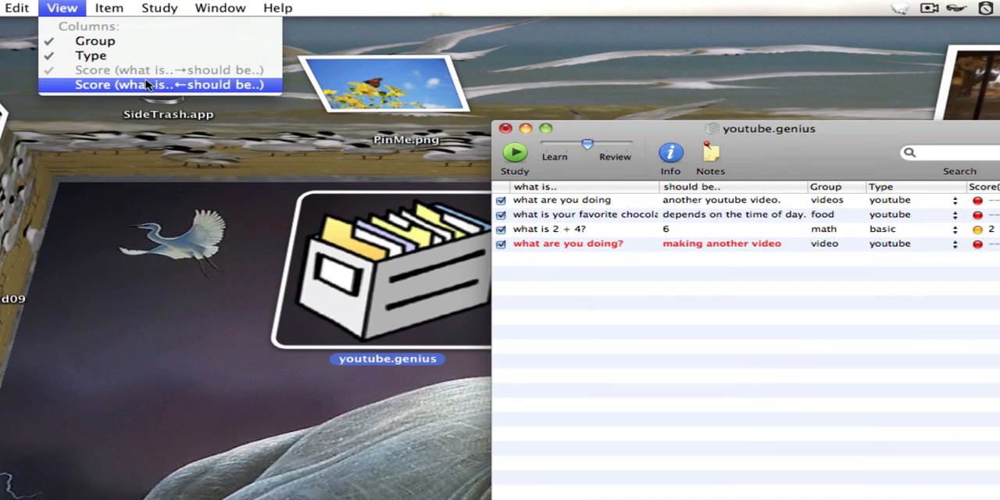
mouse_move(187, 84)
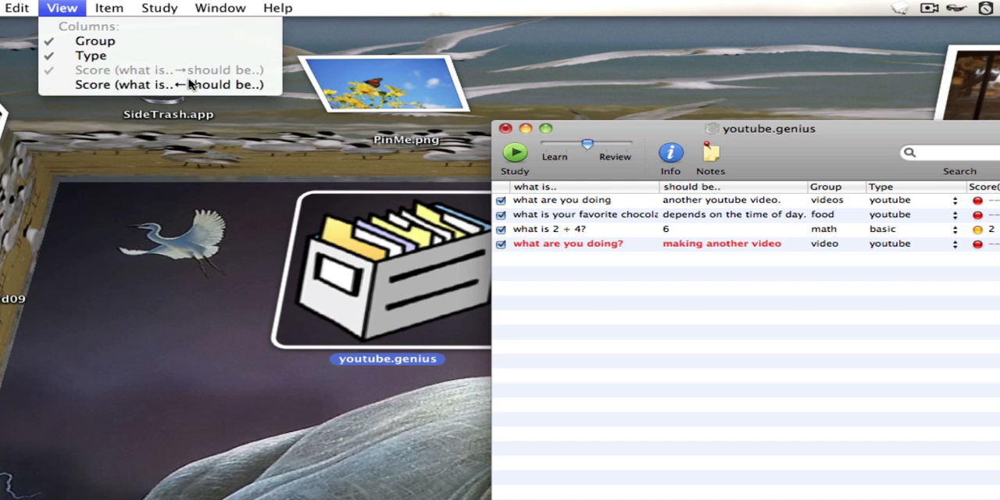
left_click(169, 69)
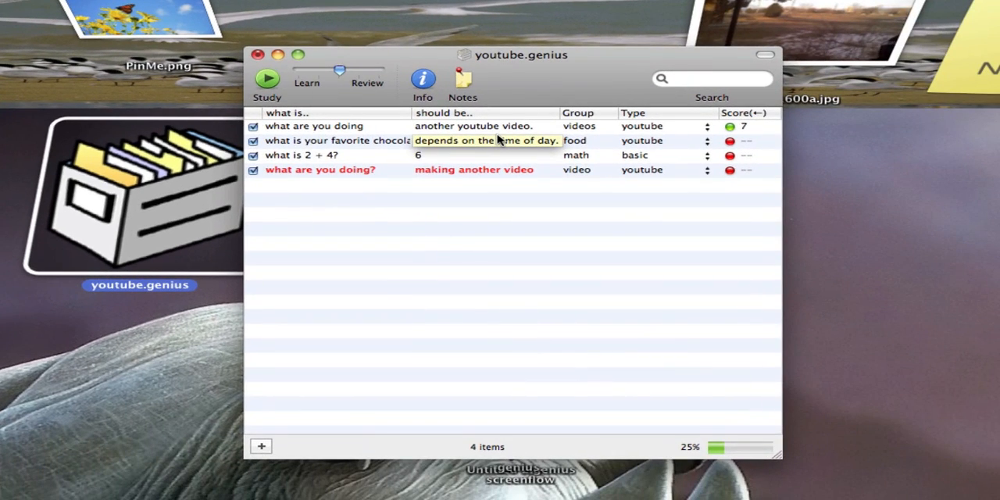
Start a study session on the youtube.genius deck and continue past the first revealed cards.
left_click(258, 54)
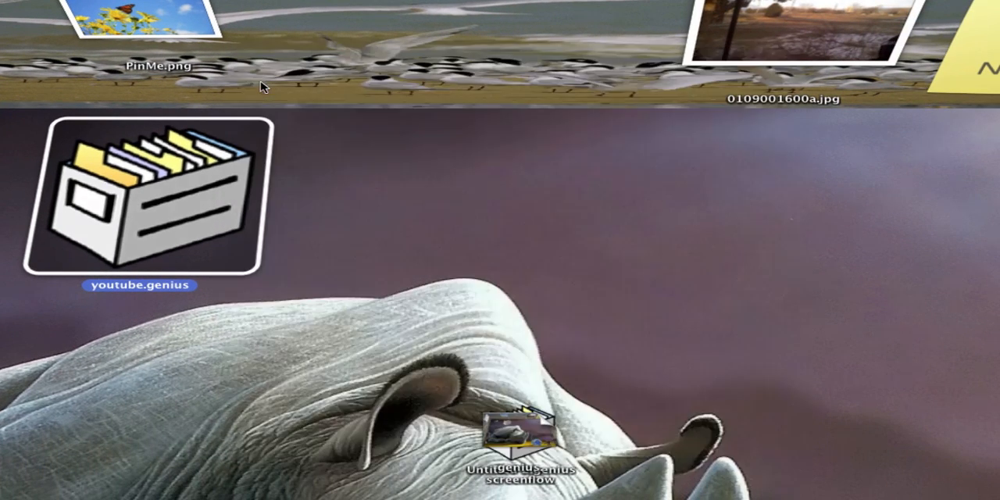
double_click(141, 195)
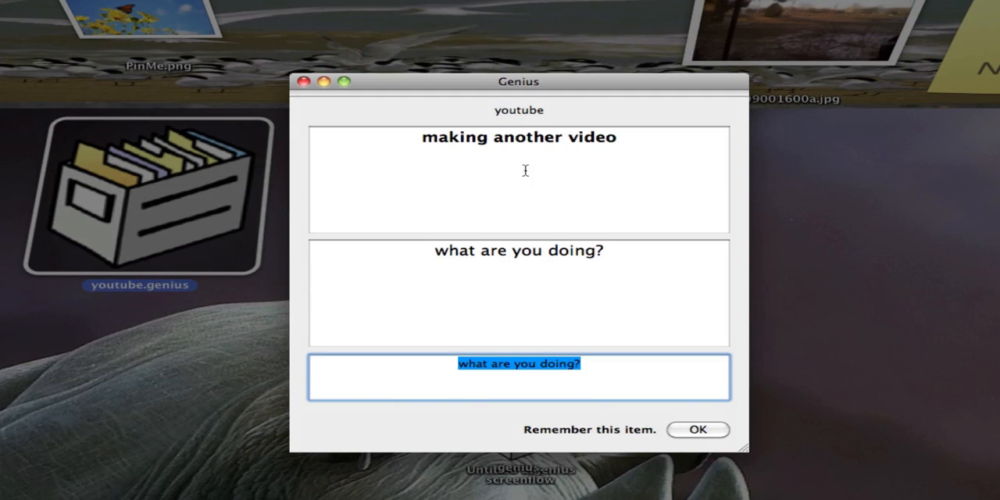
mouse_move(668, 167)
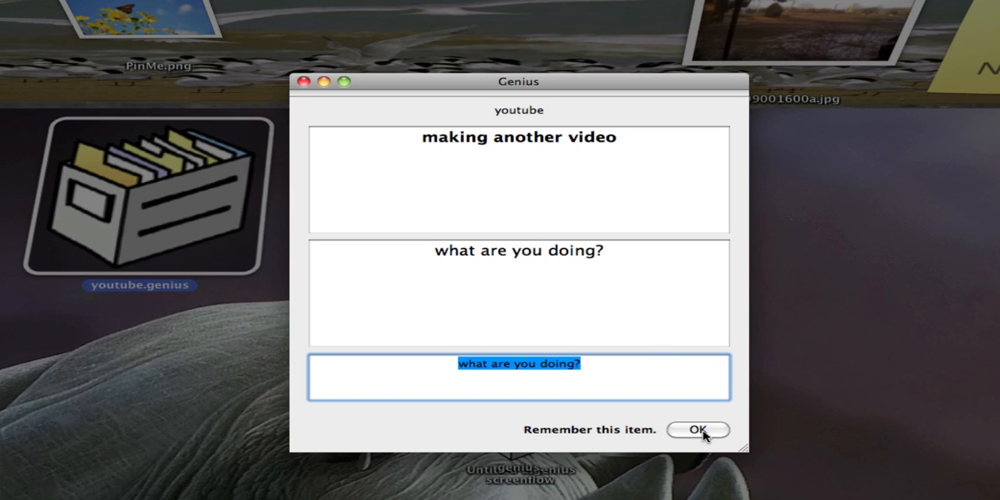
left_click(697, 430)
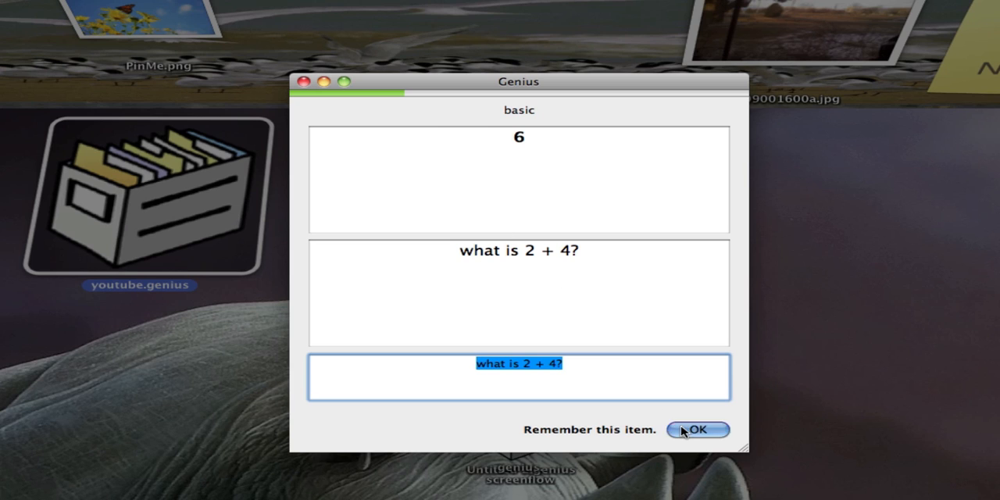
left_click(697, 430)
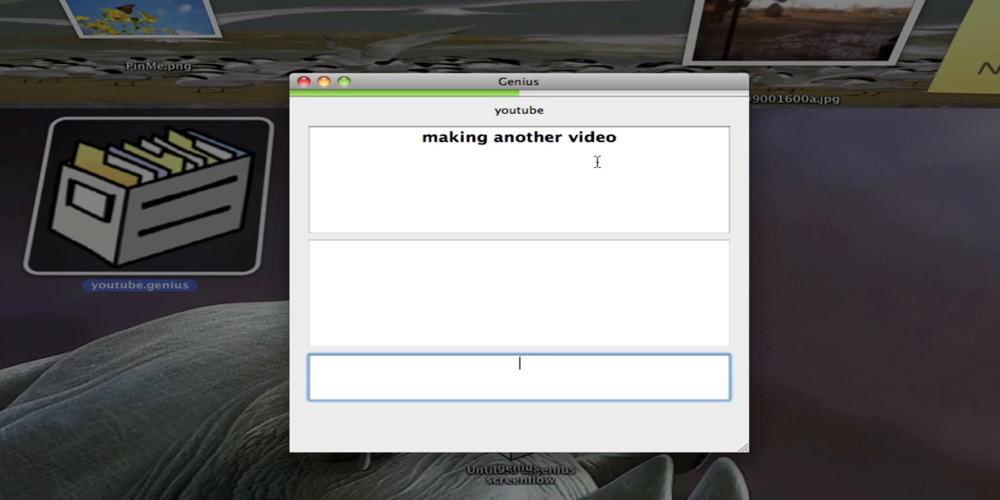
Answer 'what are you doin', then begin typing 'what is 2 +' for the next card.
type("what are you doin")
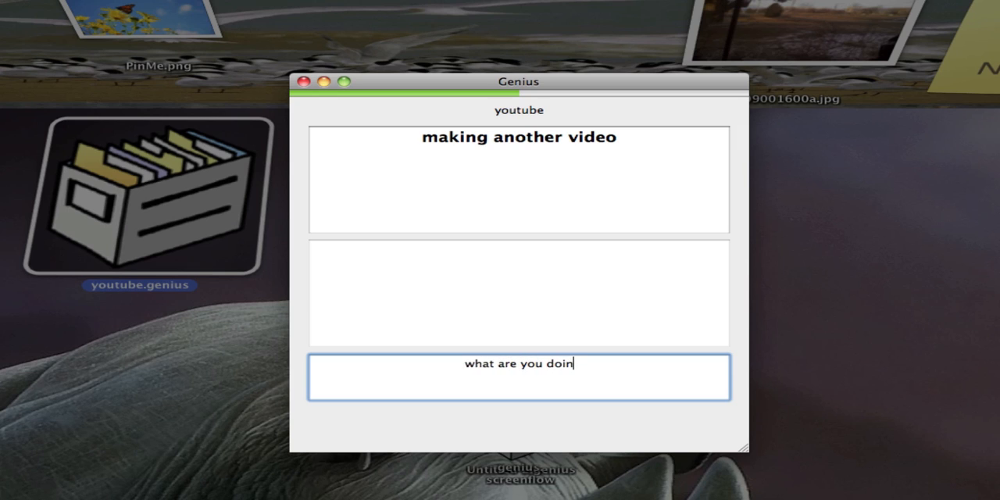
key("Return")
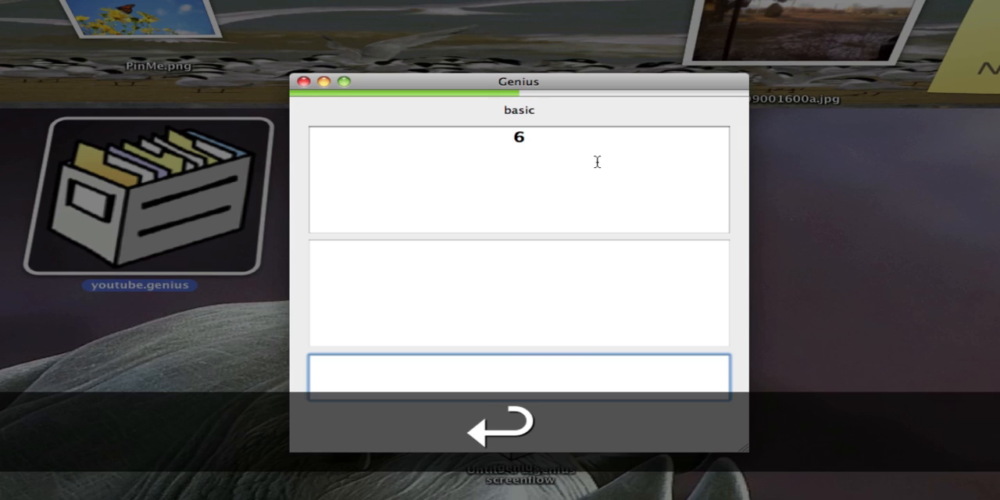
type("what i")
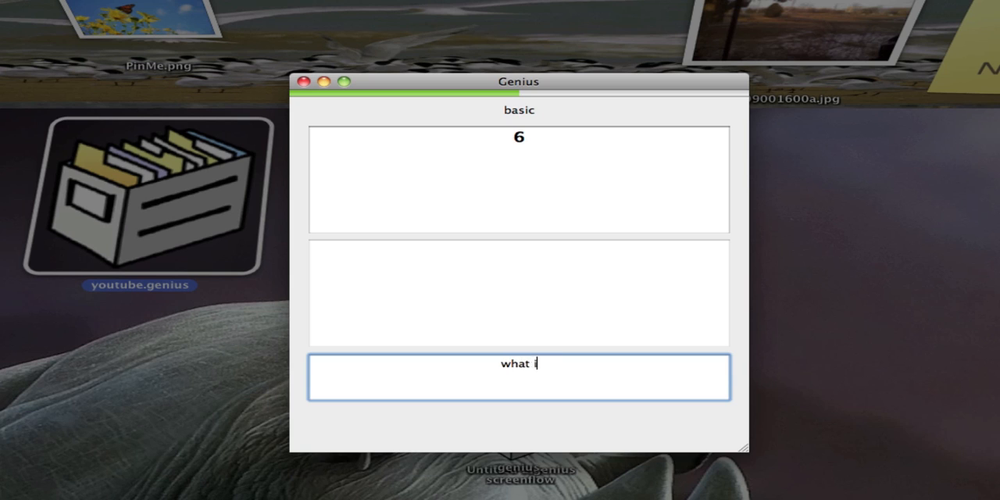
type("s 2 +")
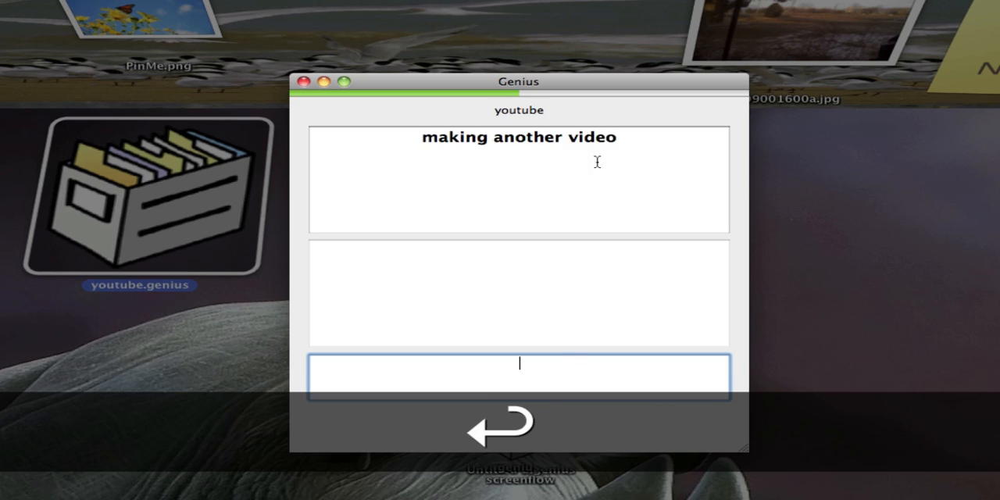
left_click(518, 425)
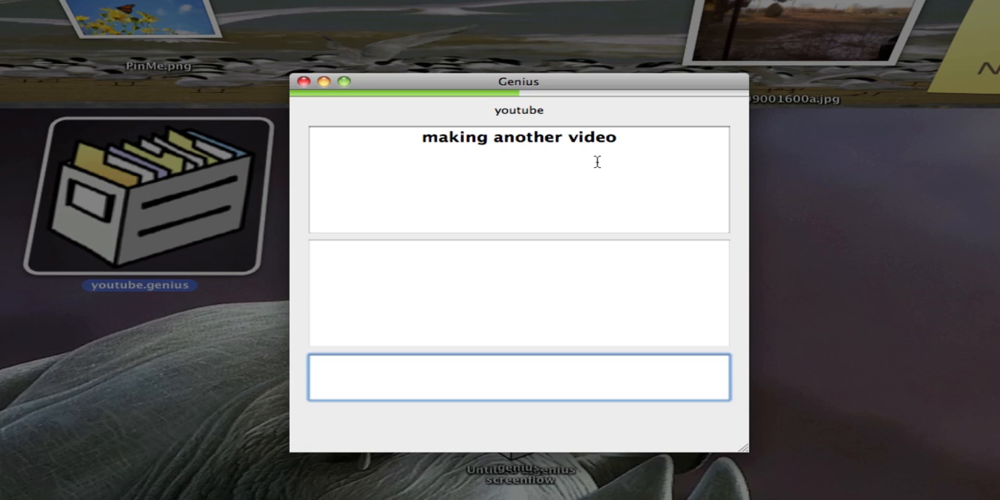
left_click(519, 378)
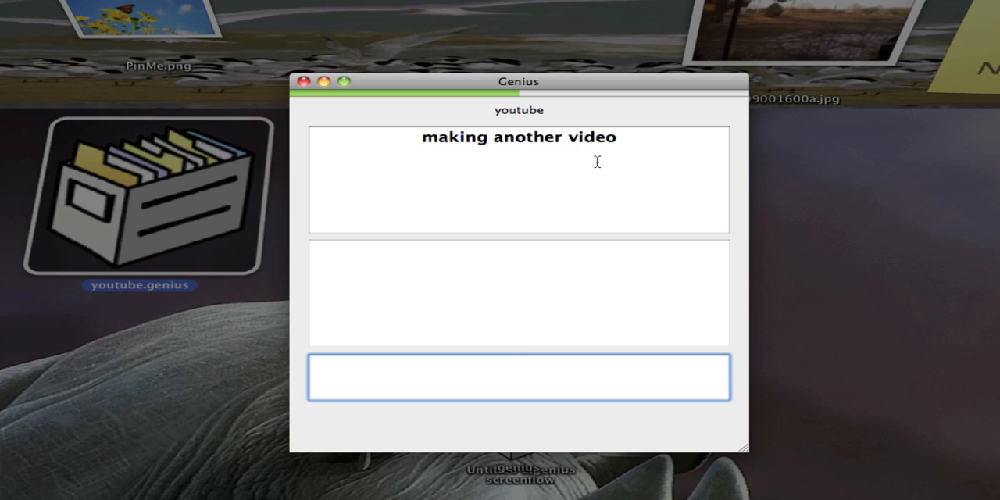
Answer 'what are you doing dude' and 'what is your favorite chocolate milk?', accepting the correction.
type("what")
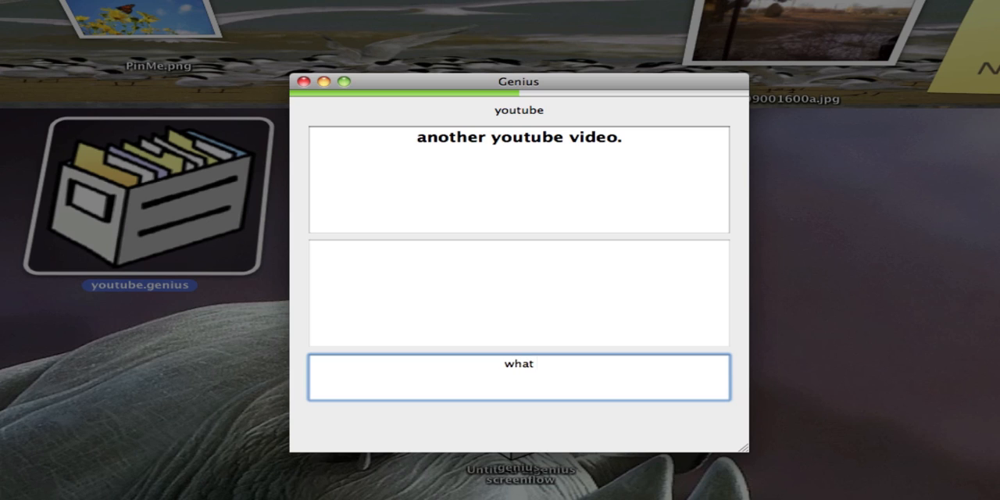
type("are you do")
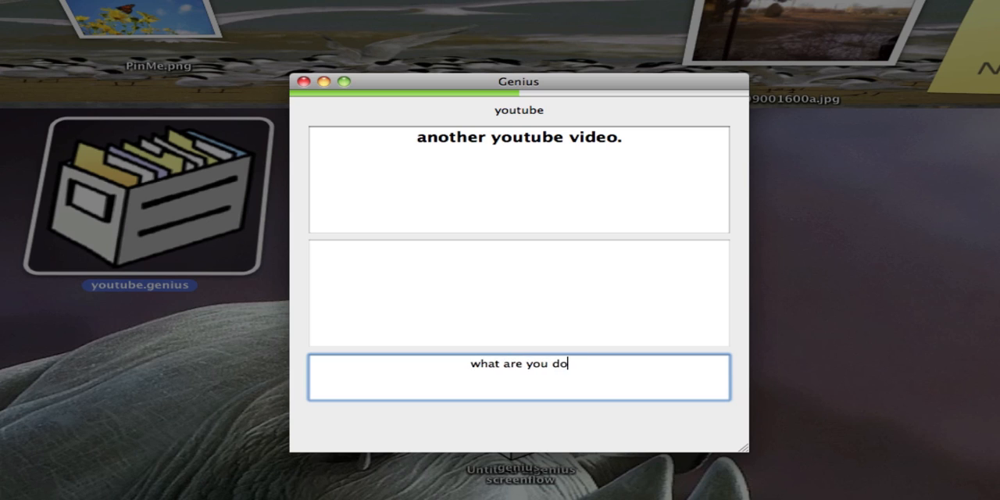
type("ing dude")
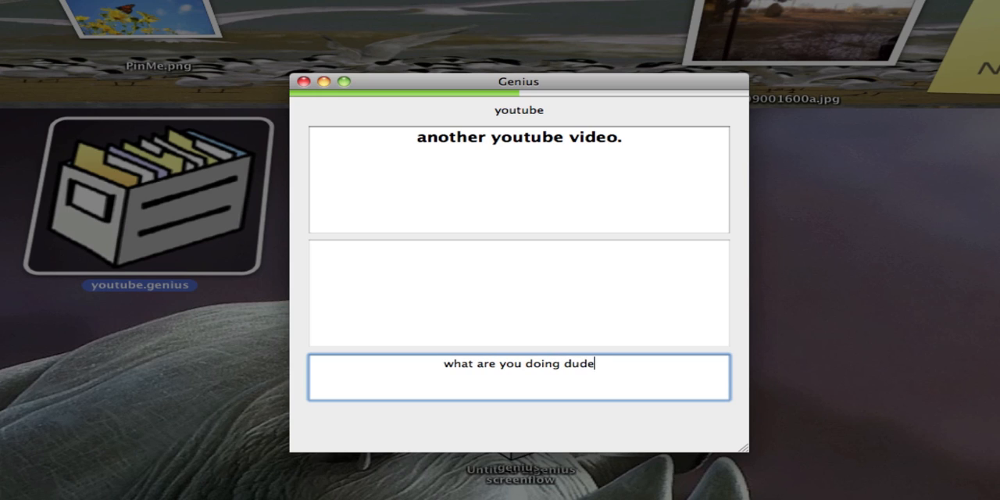
key("Return")
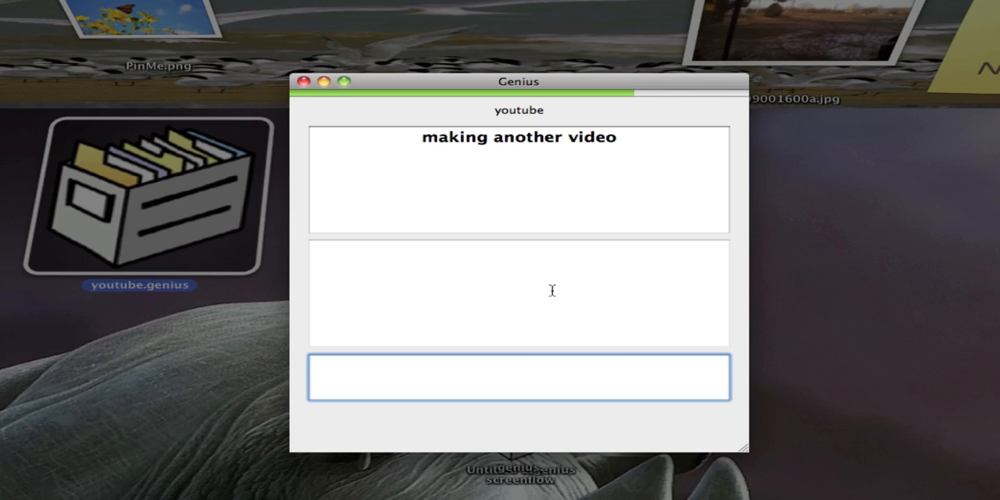
type("what is your favorite chocolate milk?")
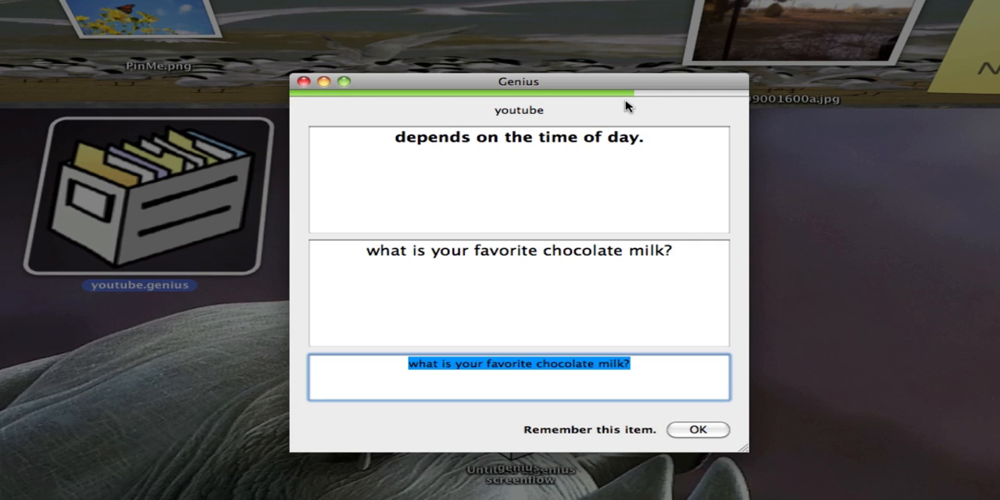
mouse_move(652, 106)
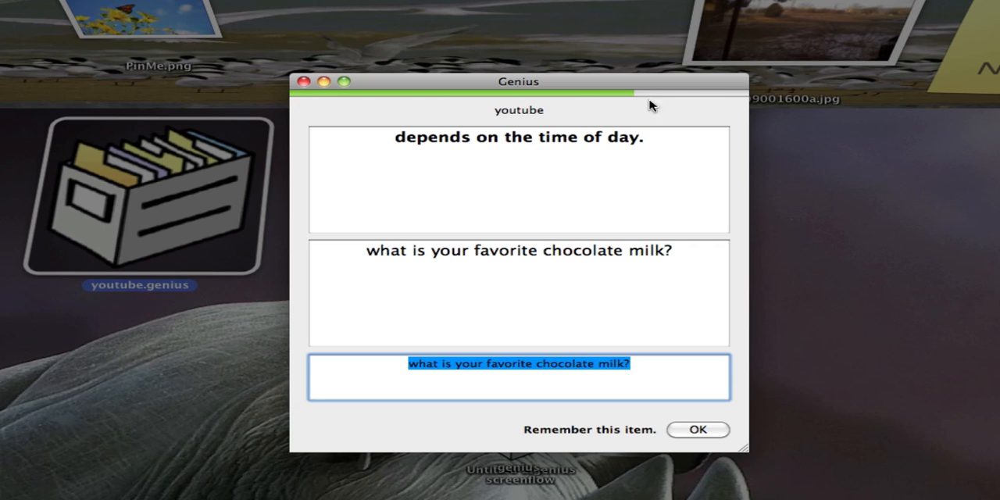
left_click(697, 430)
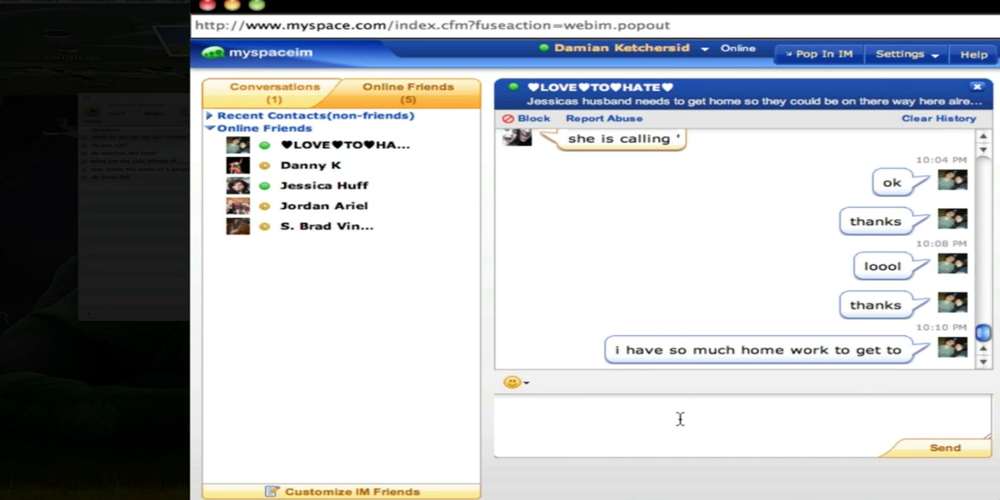
Apologize and describe a cool app that lets you make your own tests and tests you.
type("im sorr")
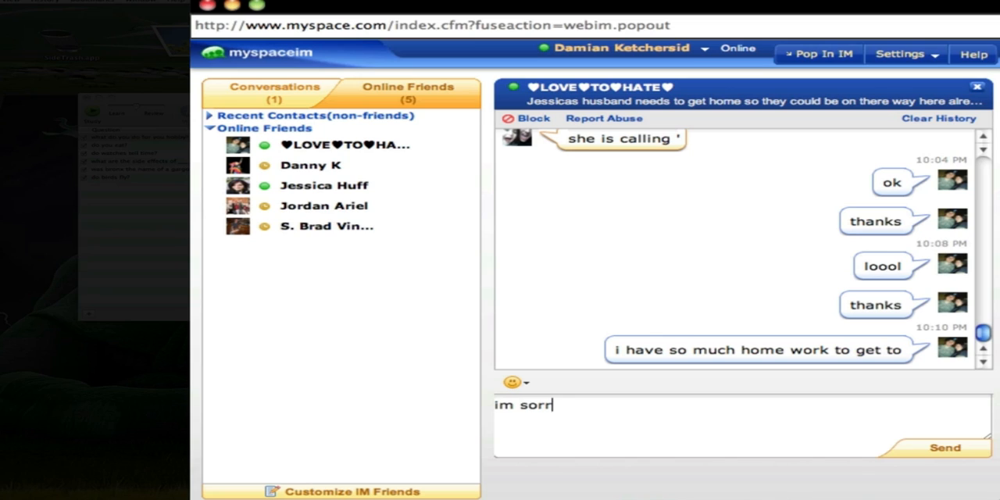
type("y i")
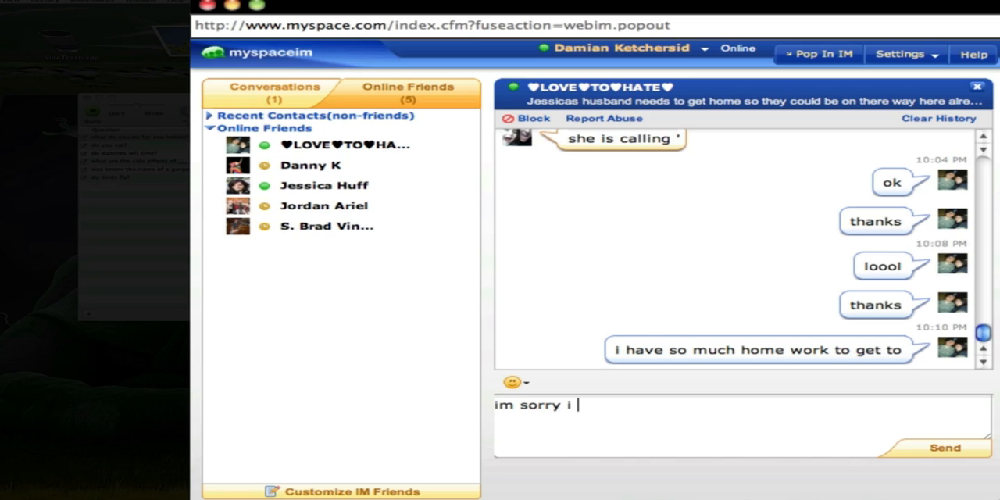
type("have")
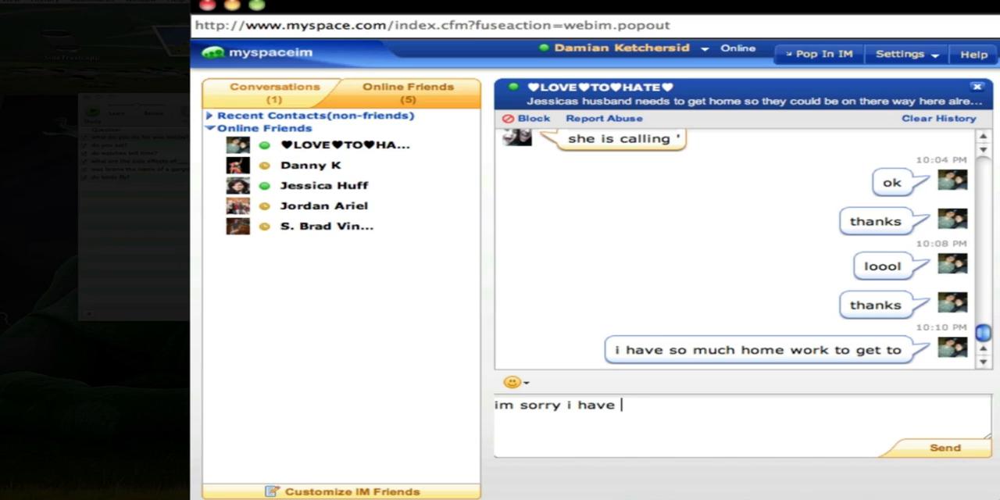
type("a cool app")
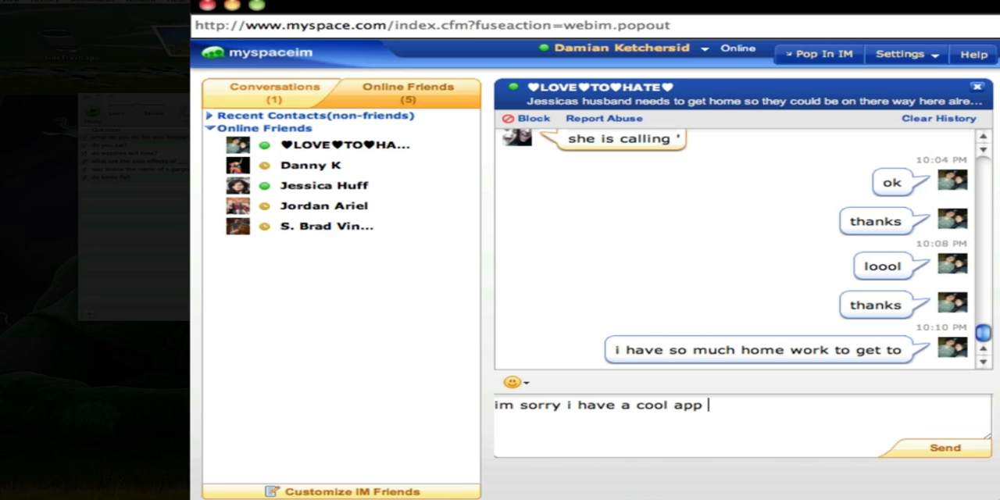
type("that")
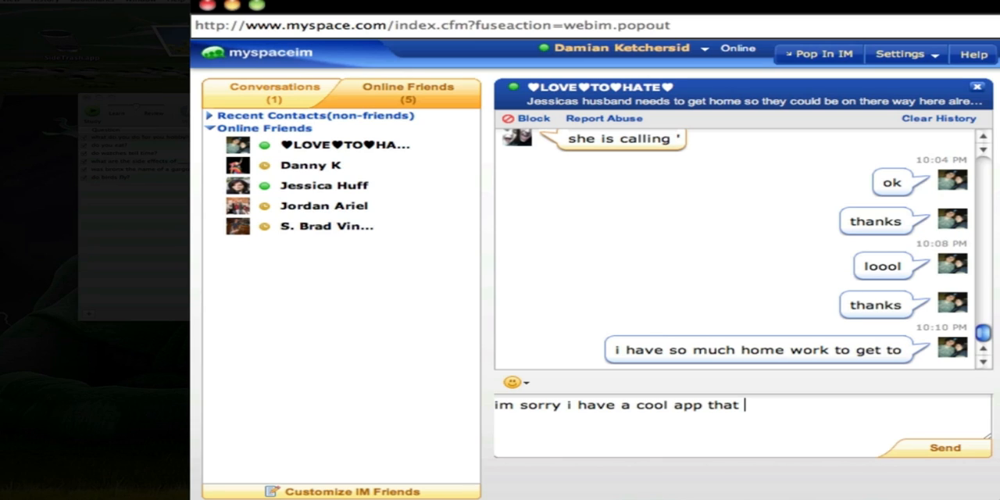
type("lets y")
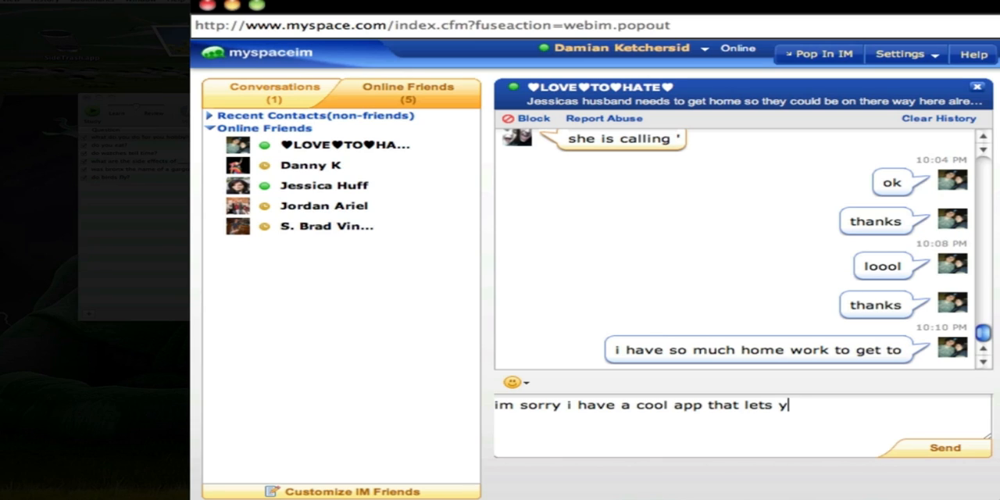
type("ou make")
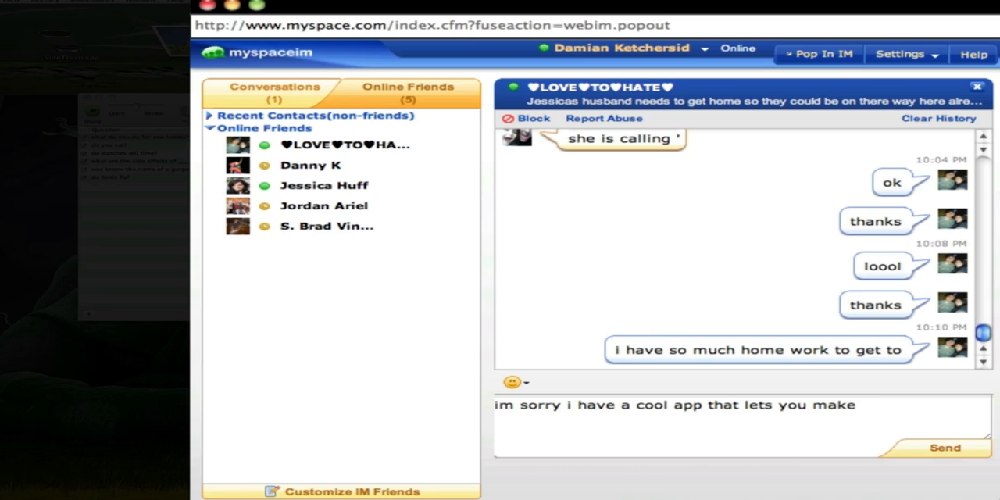
type("your own test")
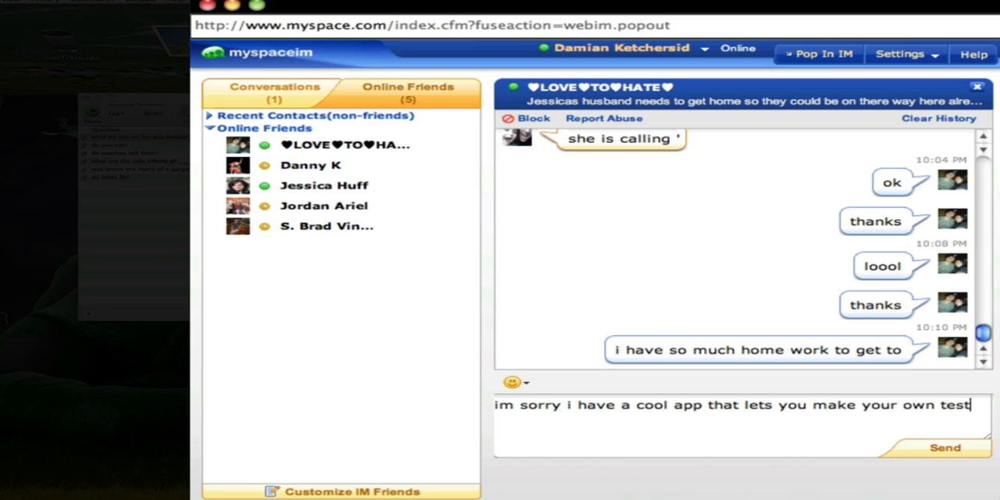
type("s and it will")
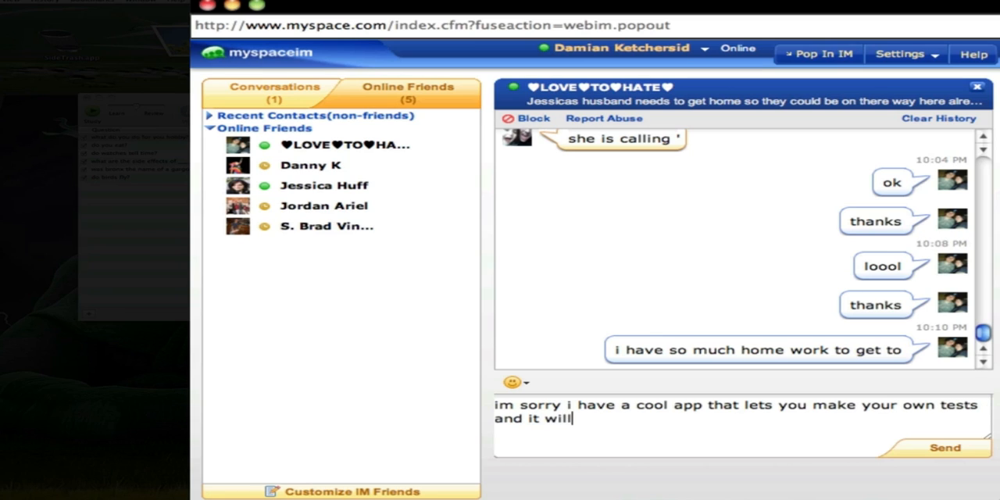
type("also test you")
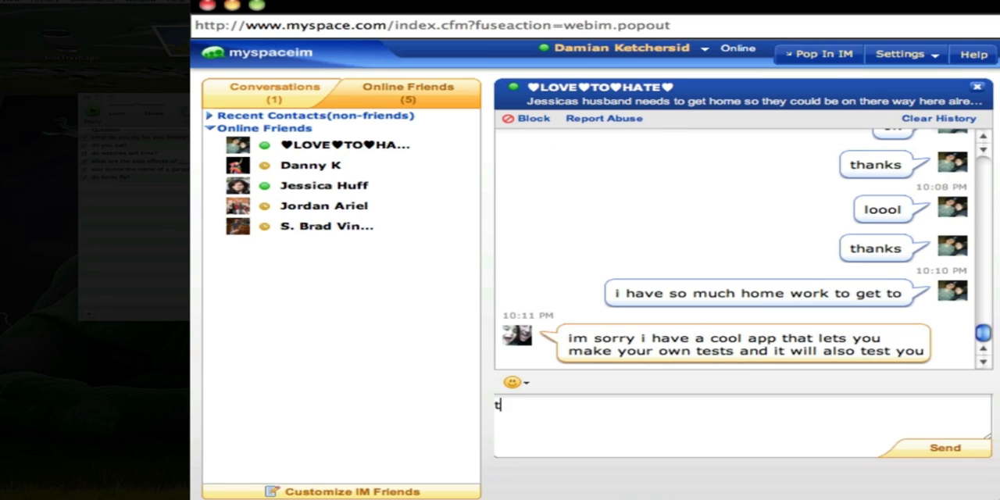
Send the reply 'too bad you do not have' to the friend.
type("oo bad you do")
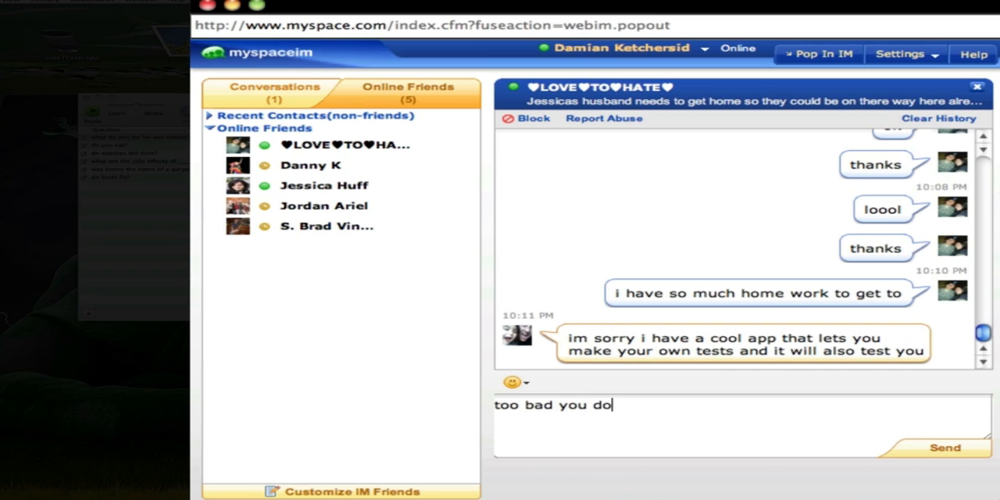
type("not have")
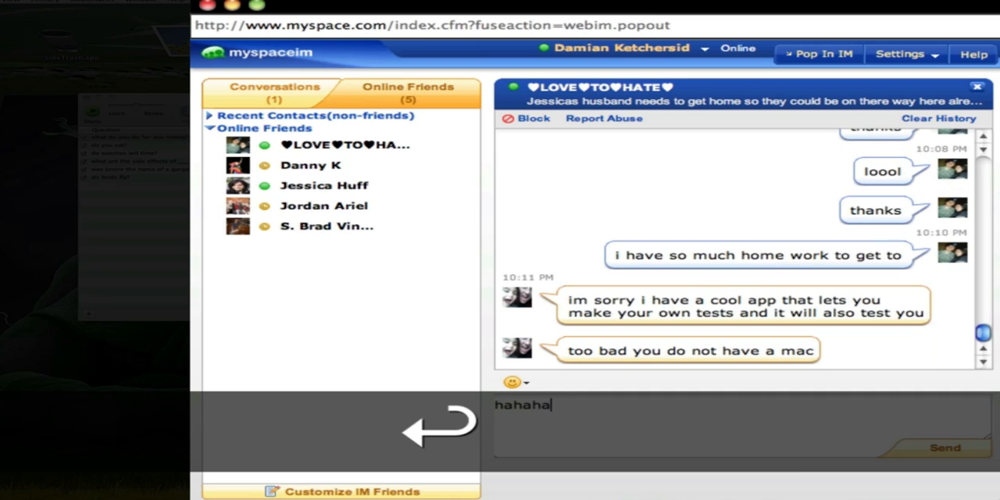
left_click(945, 448)
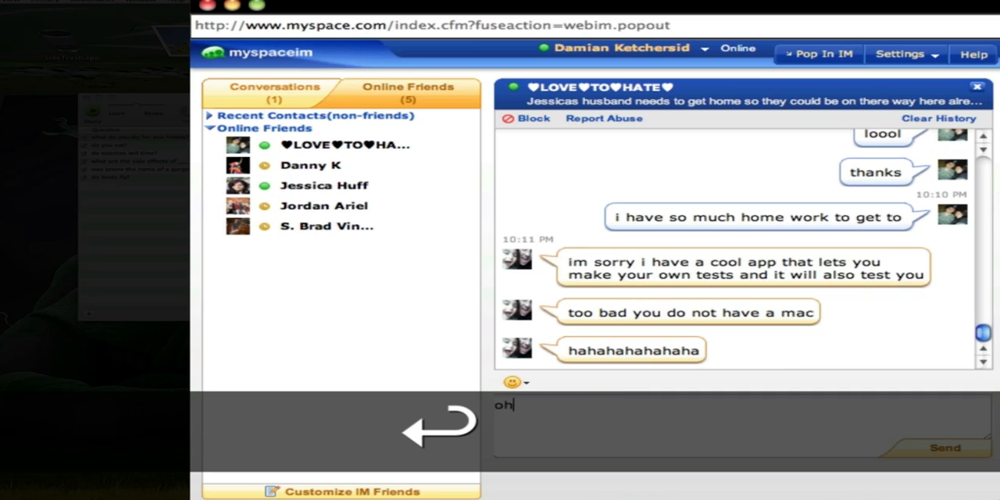
Type 'and by the way you are on my youtube video which i am recordin right now'.
type("and by the w")
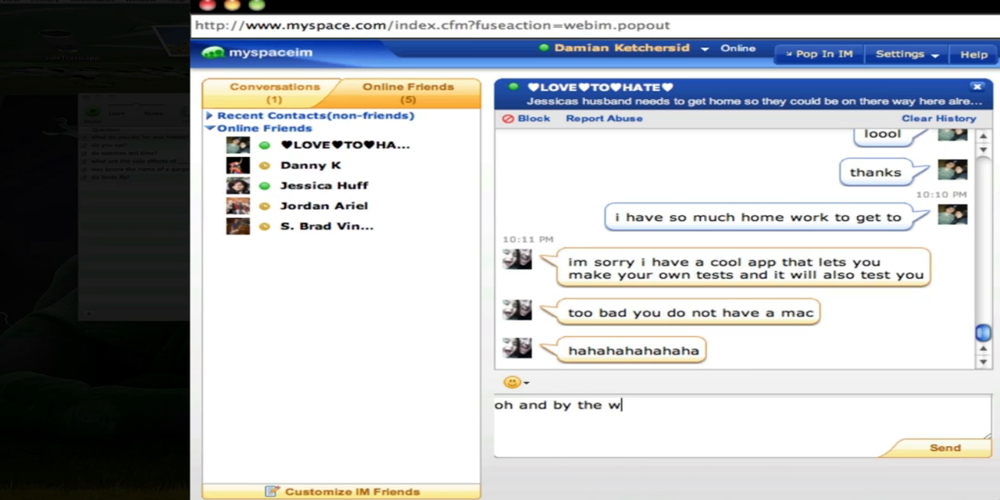
type("ay you are on")
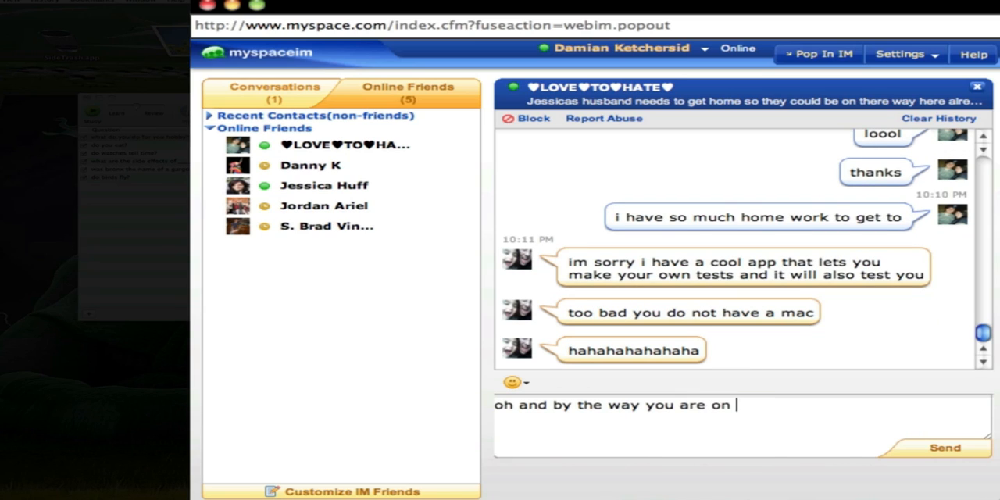
type("my youtube")
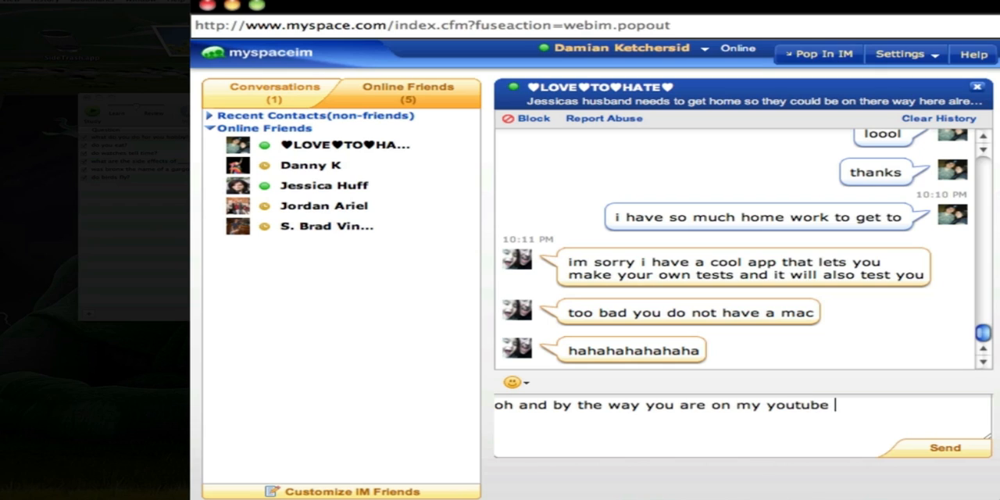
type("video which")
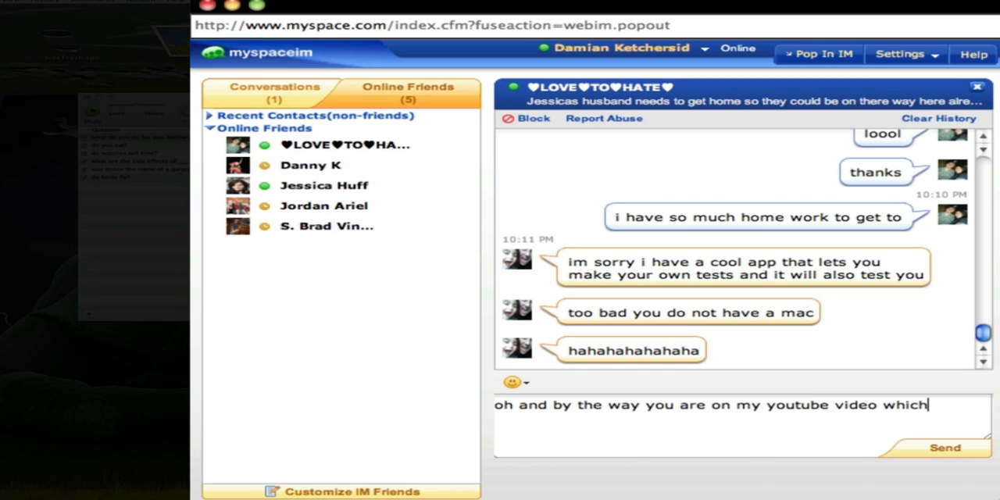
type("i am recordin")
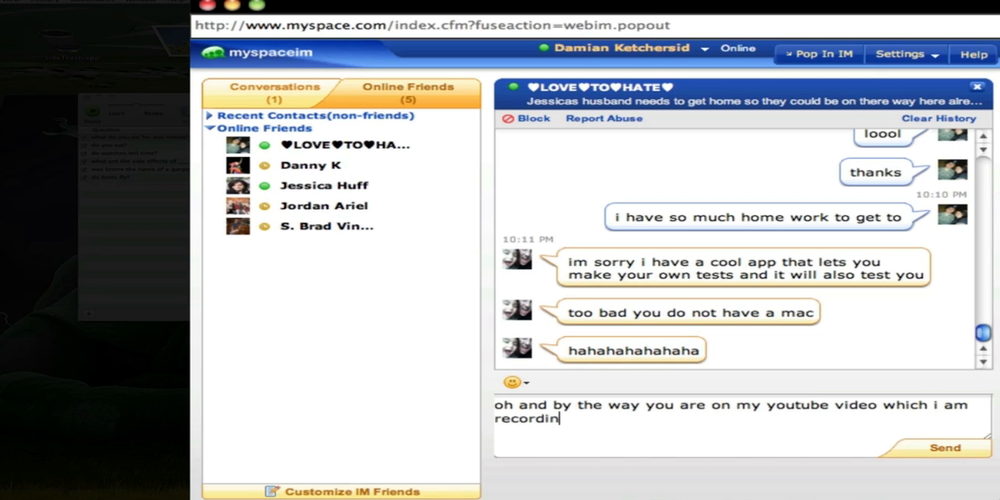
type("right now")
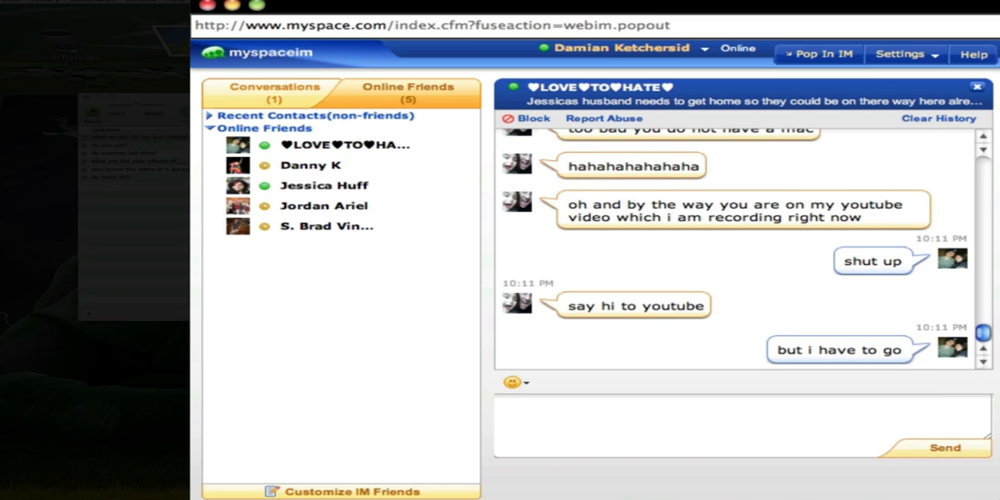
Send the message 'say hi b4' to the friend.
type("say hi")
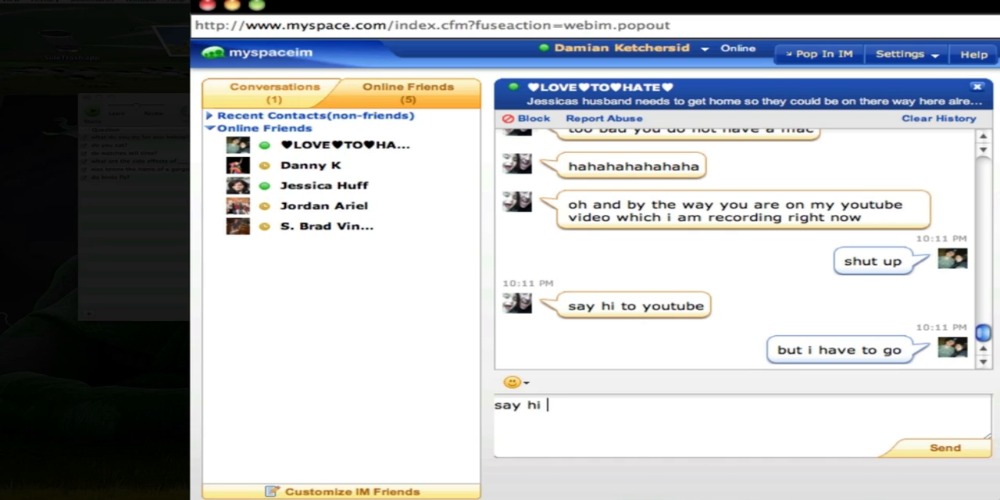
type("b4")
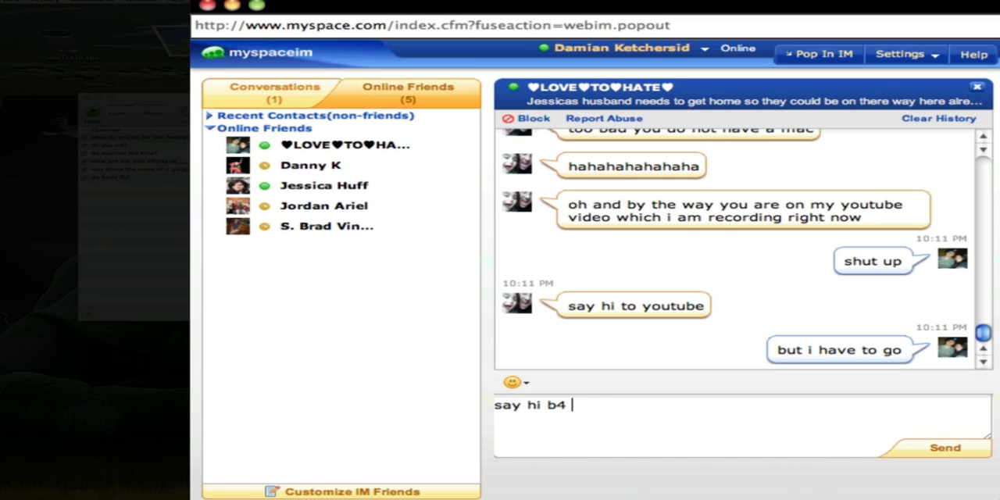
key("Return")
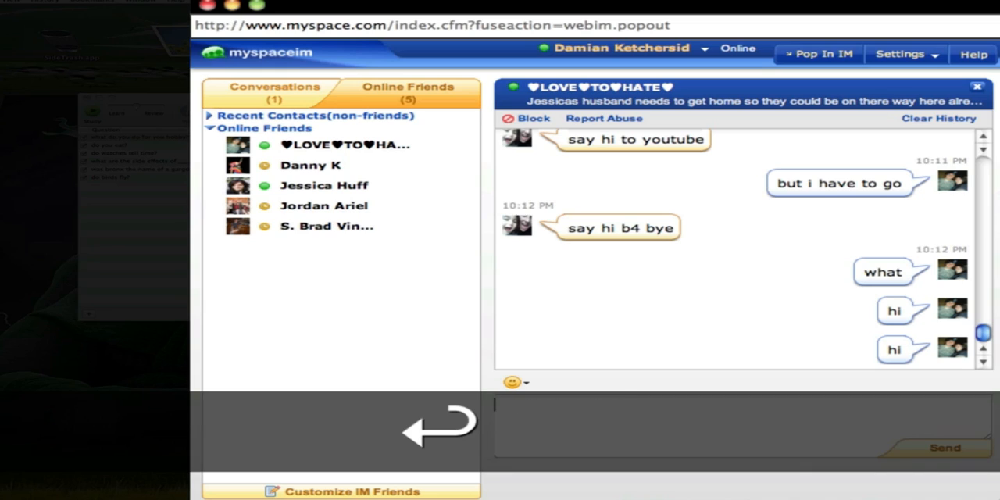
Draft the goodbye 'okay ill talk to you later have fu'.
type("okay")
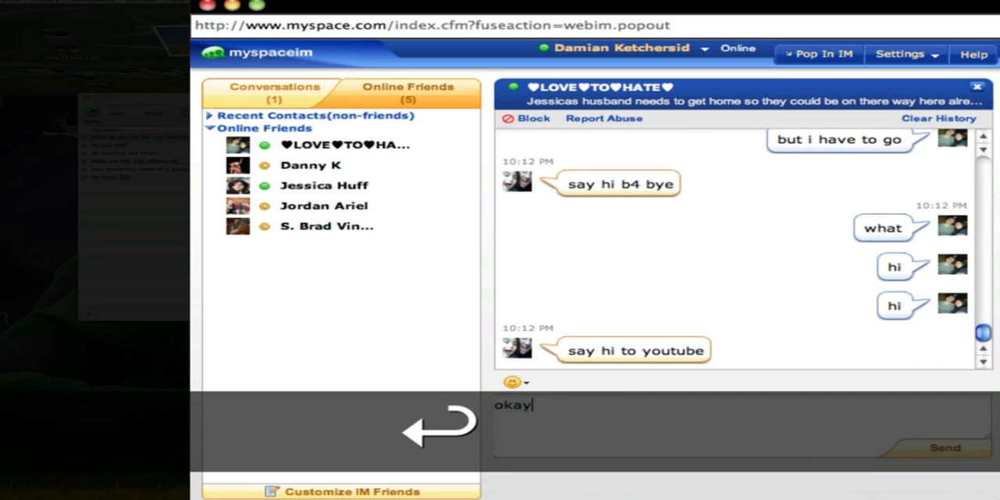
type("ill tal")
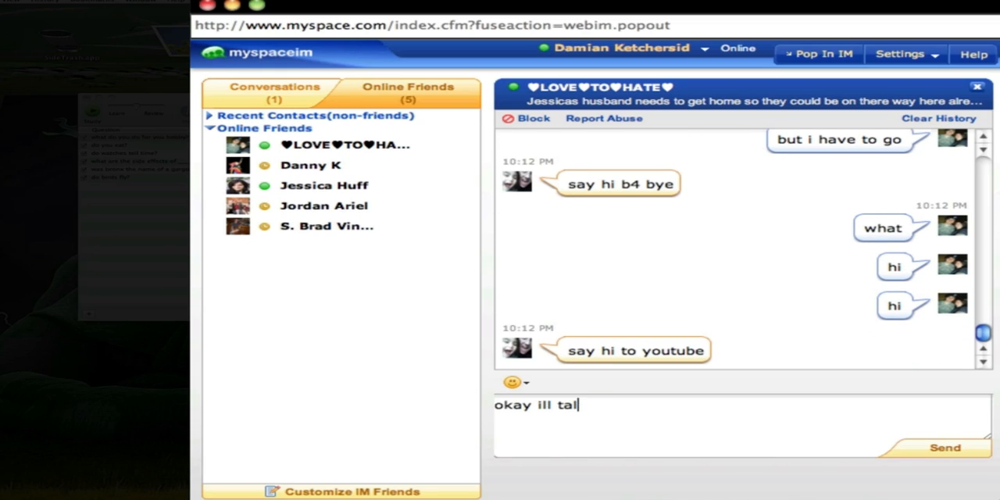
type("k to you lat")
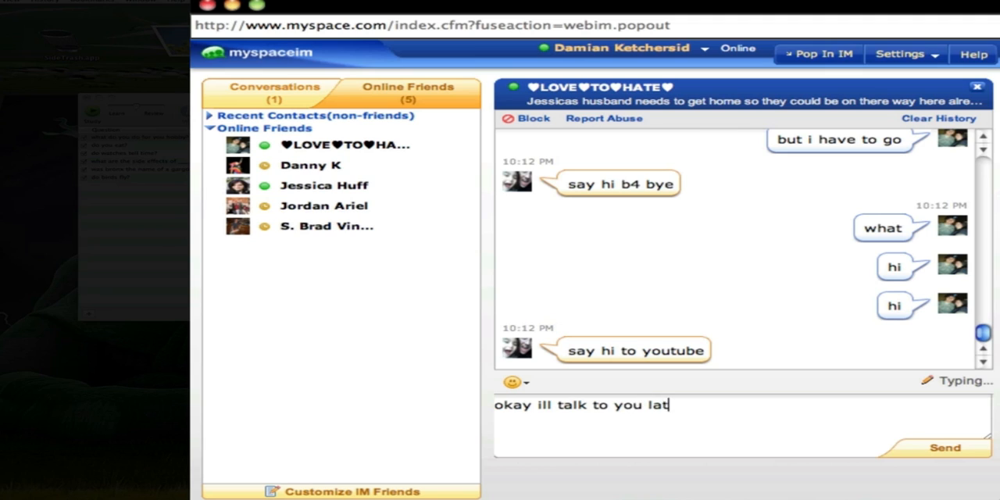
type("er have fu")
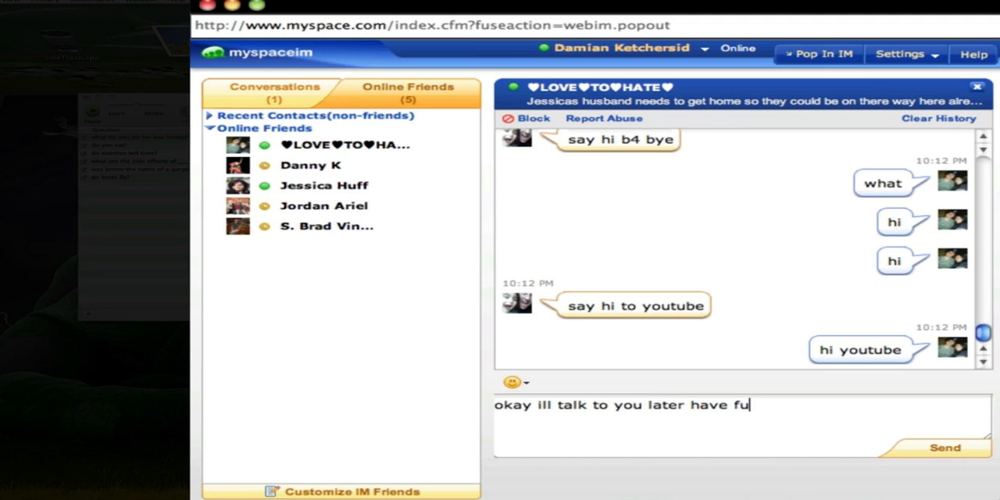